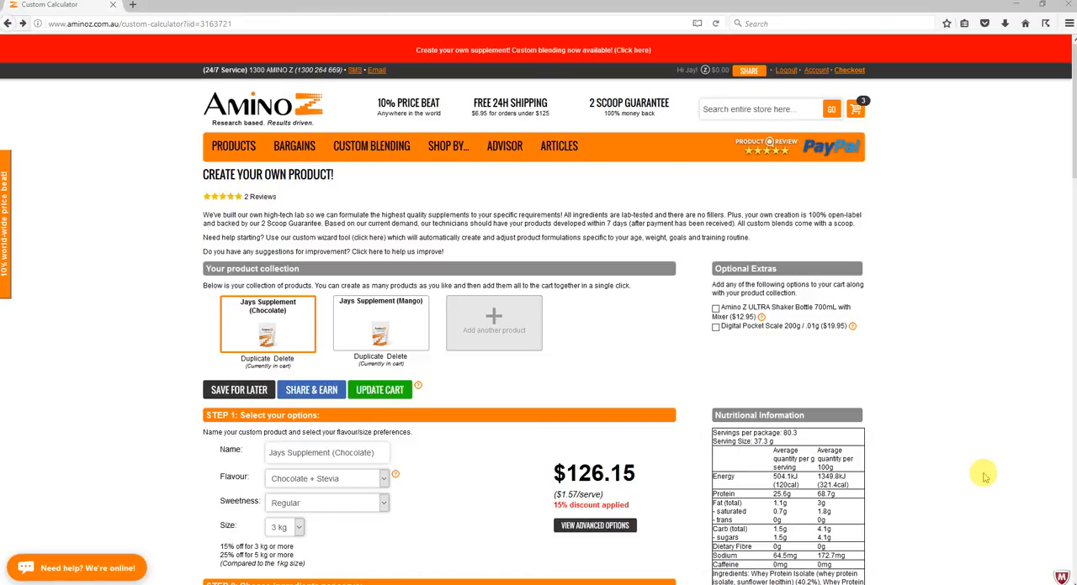
mouse_move(206, 312)
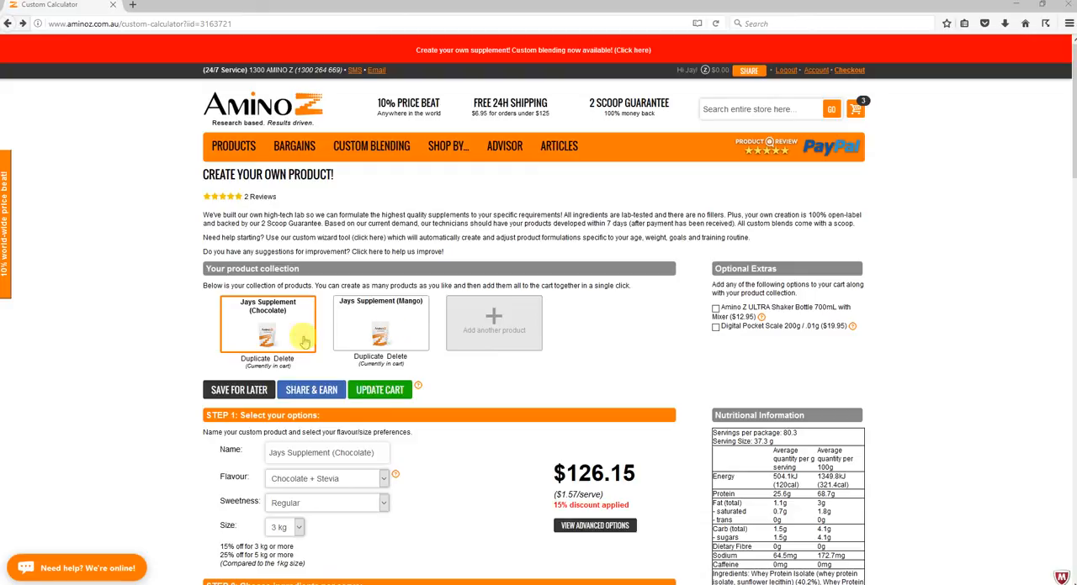
Add a product named 'Jays New Supplement' with Mango + Sucralose flavour.
left_click(380, 324)
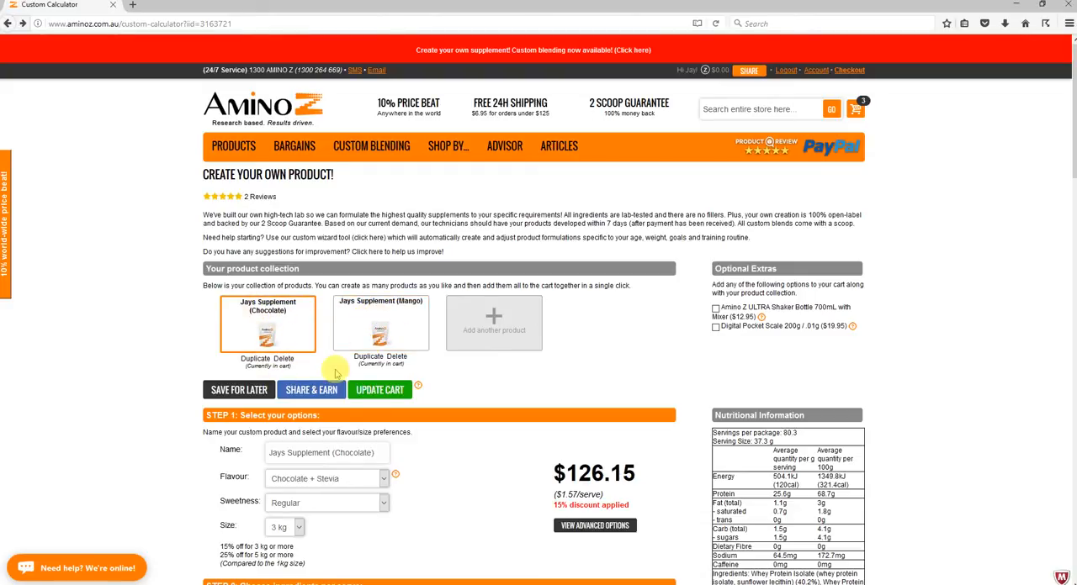
mouse_move(569, 318)
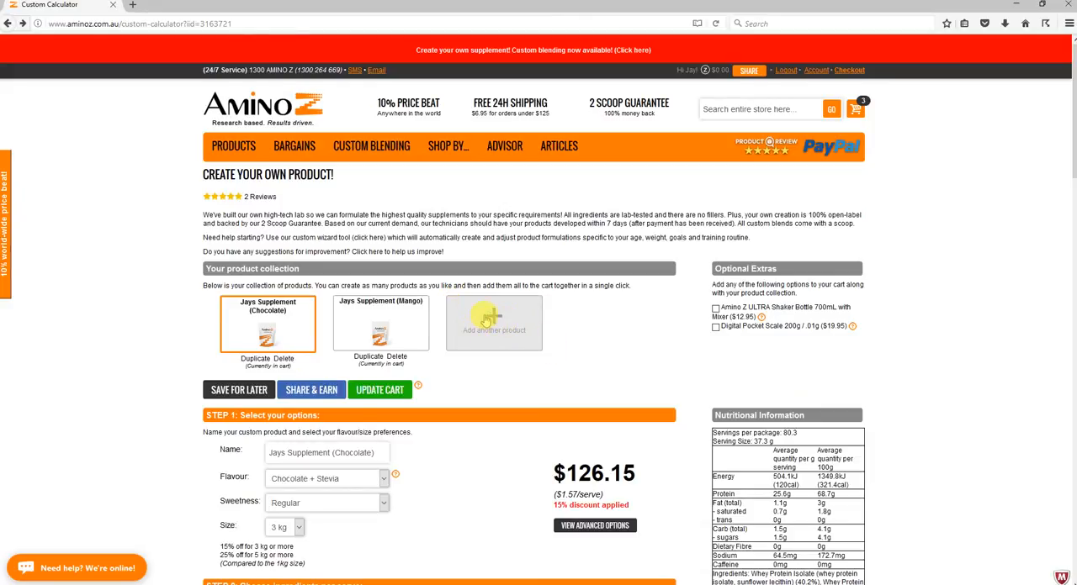
left_click(494, 324)
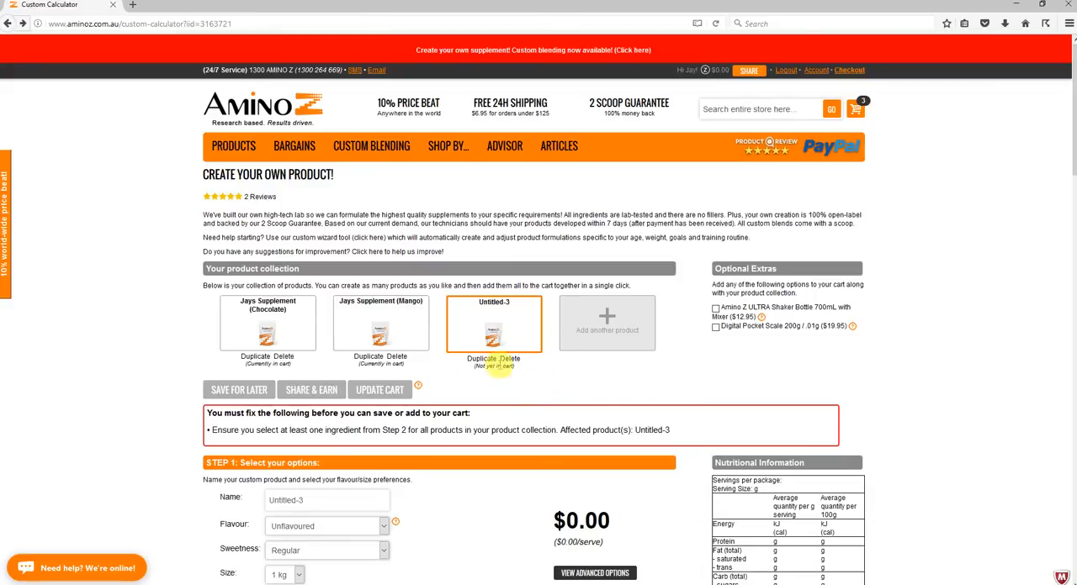
scroll("down", 3)
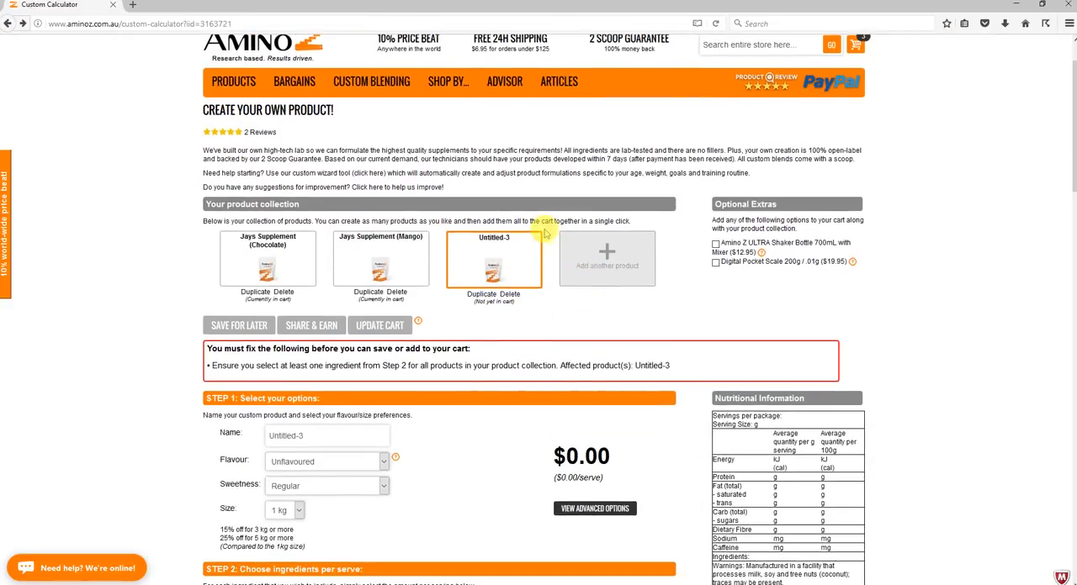
scroll("down", 3)
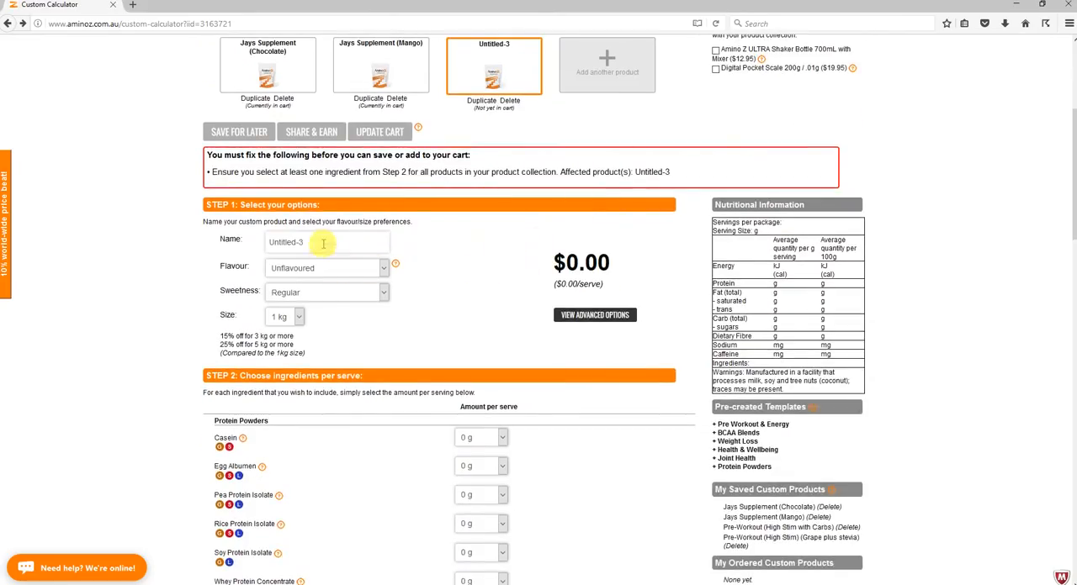
mouse_move(307, 257)
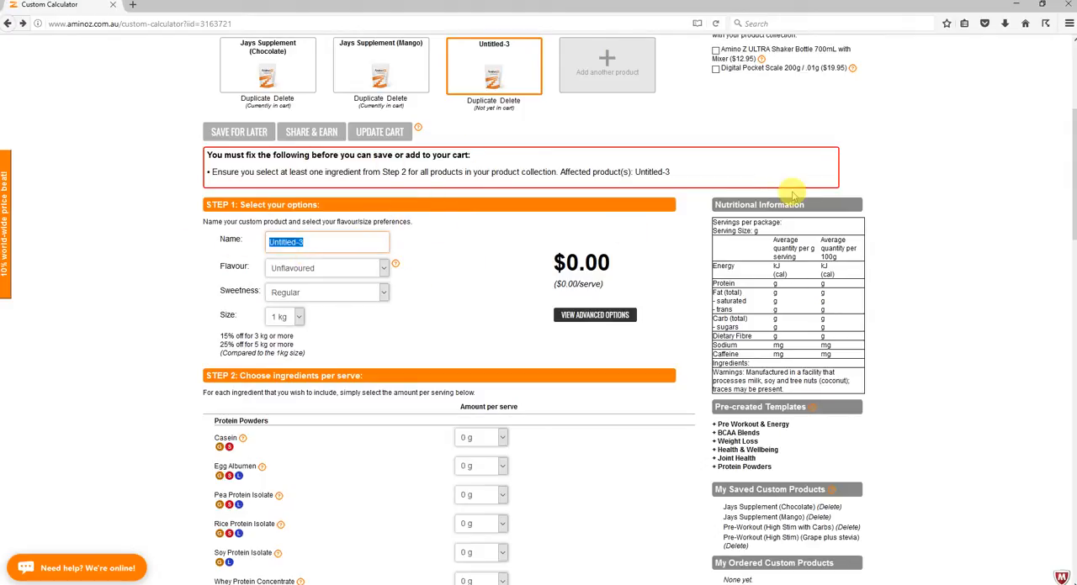
type("Jays New Supplement")
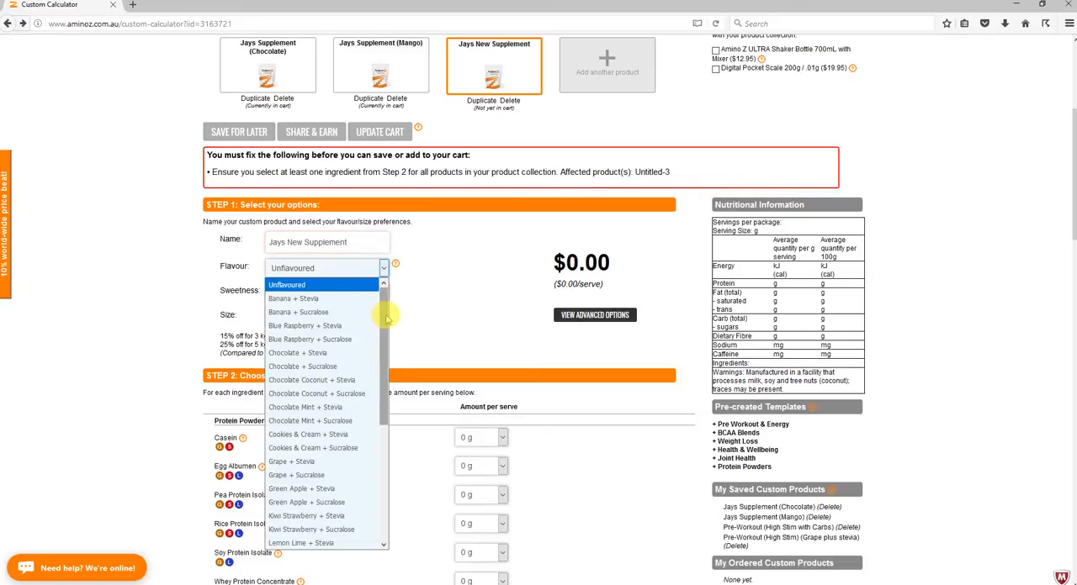
scroll("down", 3)
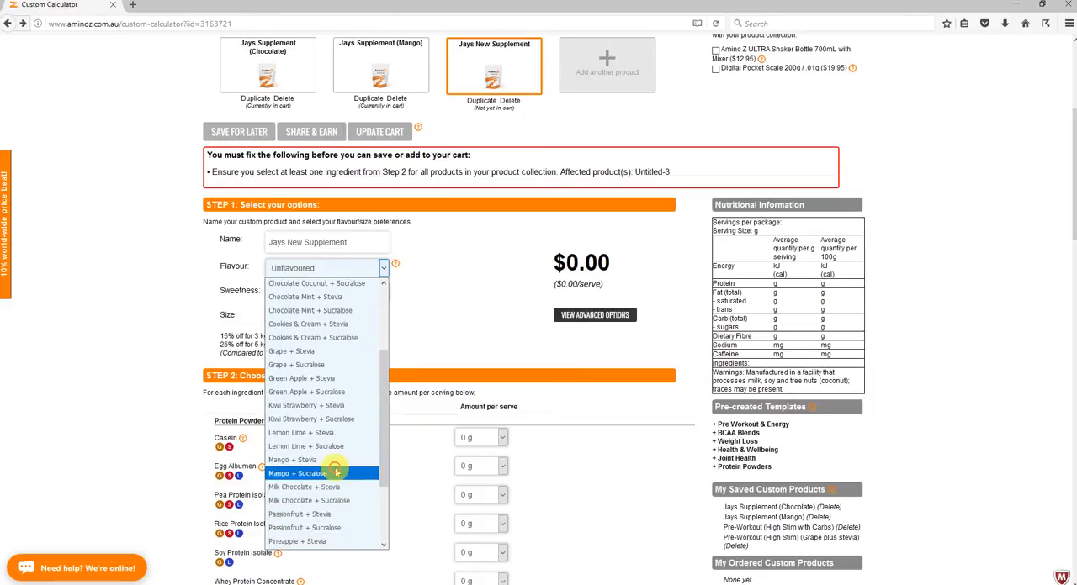
left_click(297, 473)
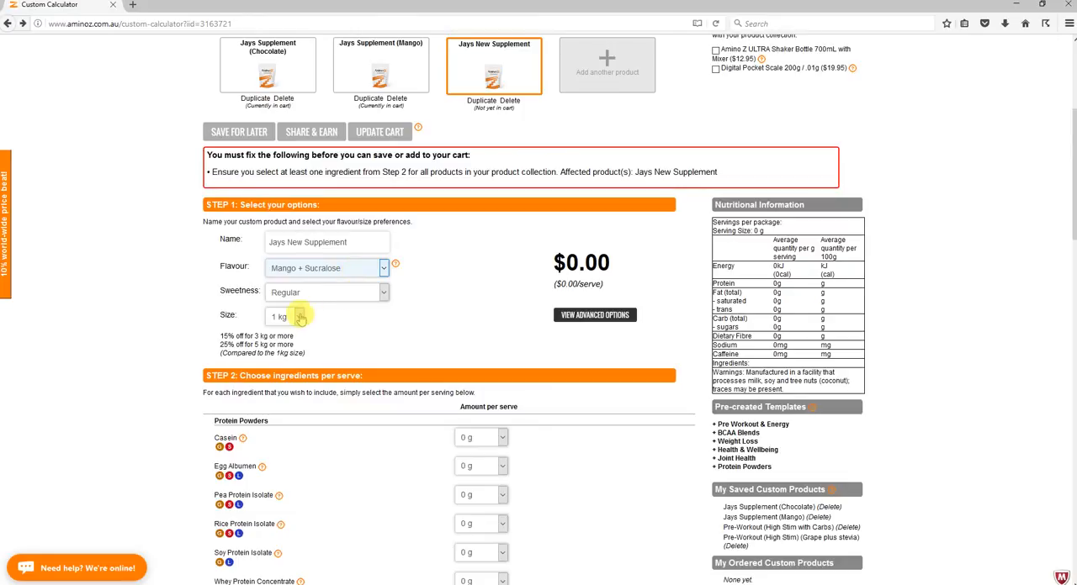
Set Casein and Whey Protein Isolate to 10 g each, reaching $57.98, and review the ingredient list.
scroll("down", 3)
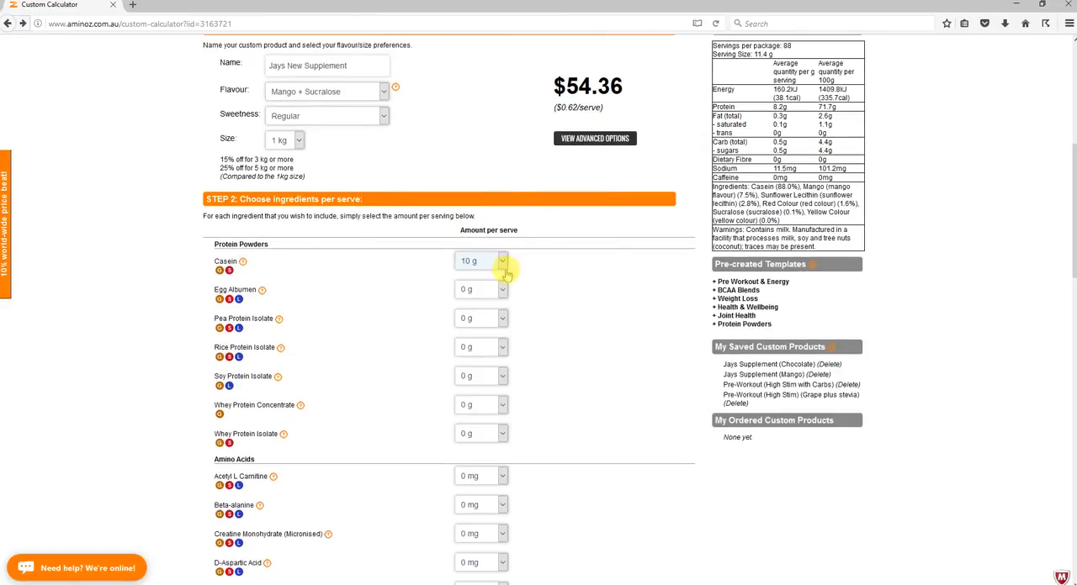
mouse_move(496, 404)
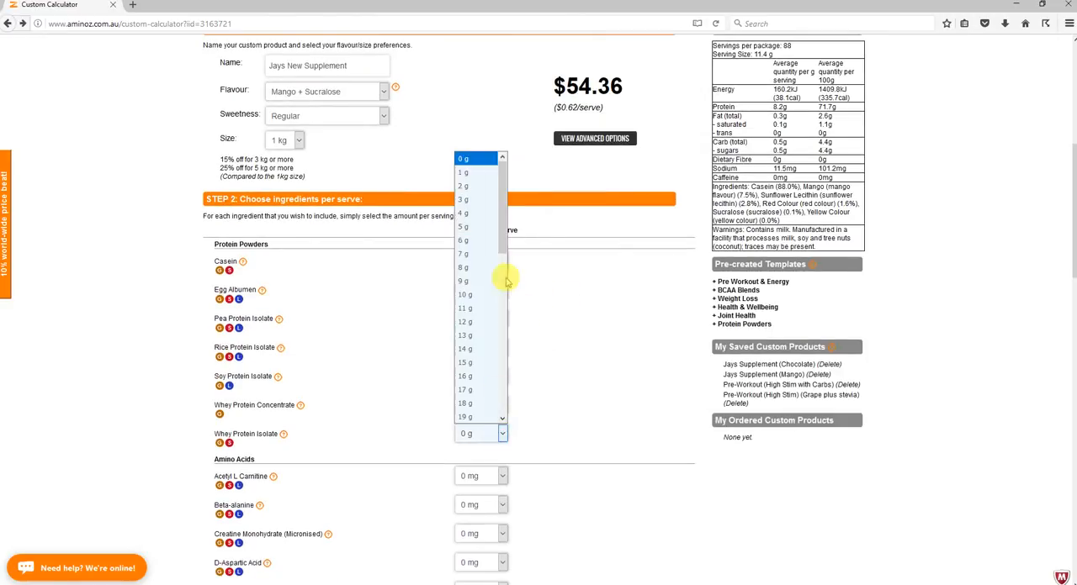
left_click(464, 294)
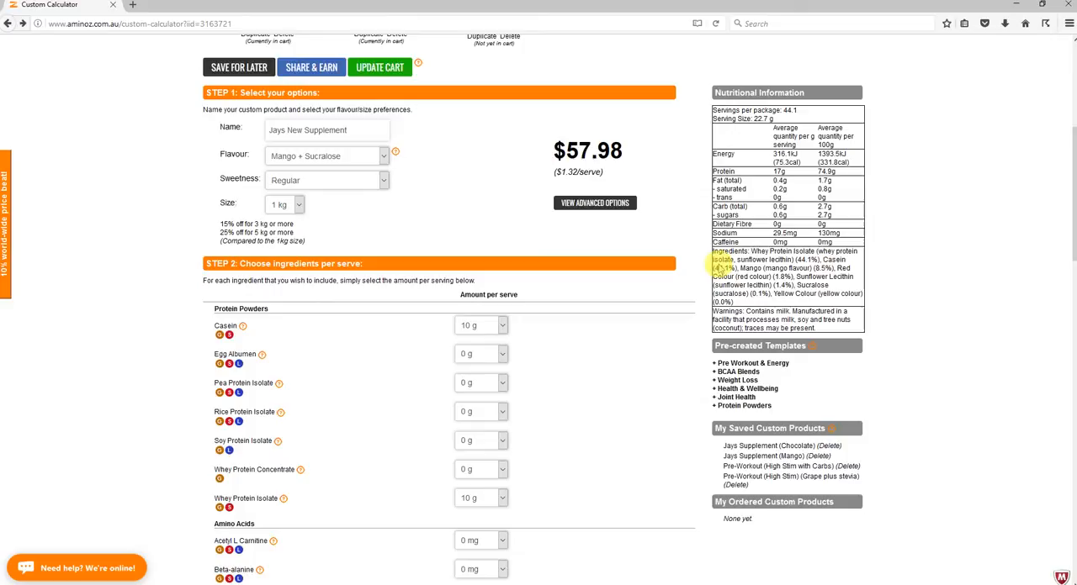
double_click(761, 269)
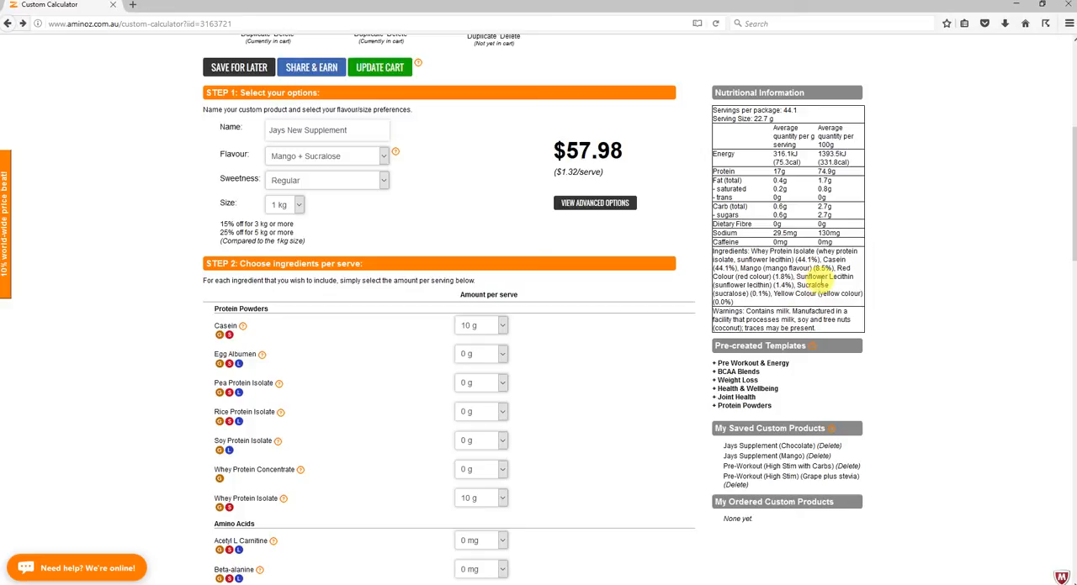
scroll("down", 3)
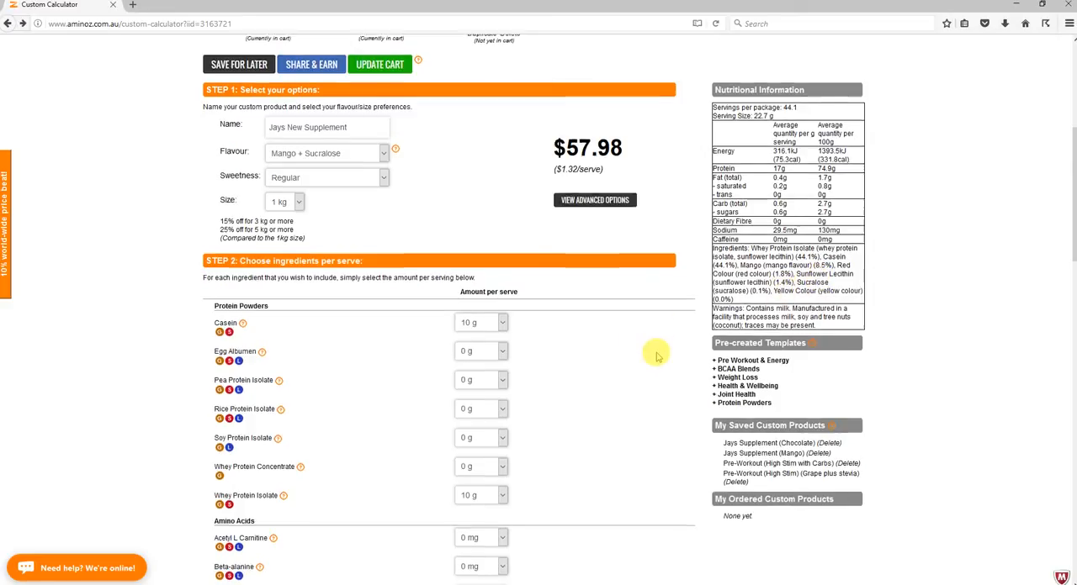
scroll("down", 3)
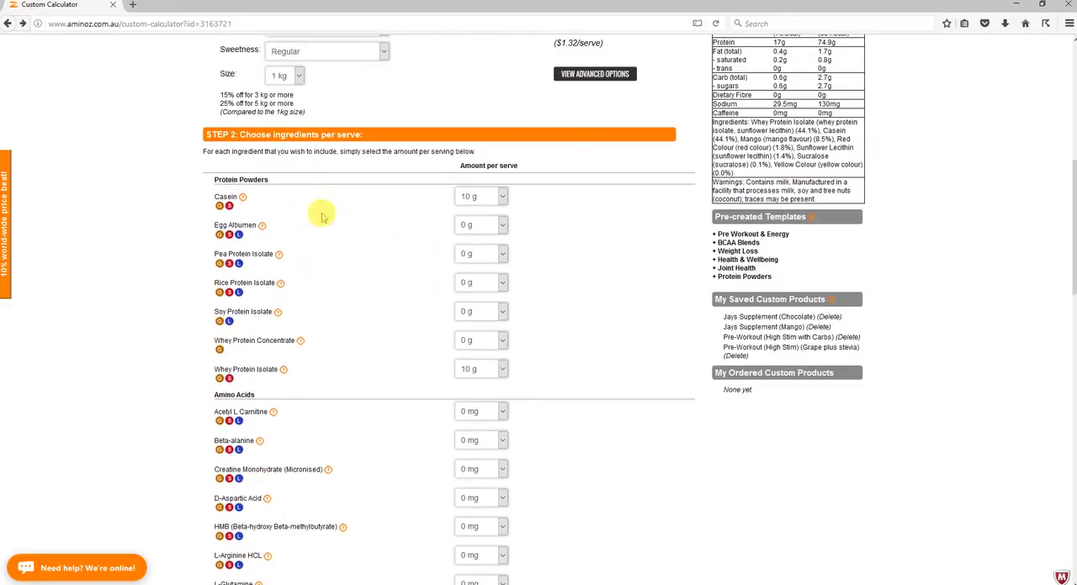
scroll("down", 3)
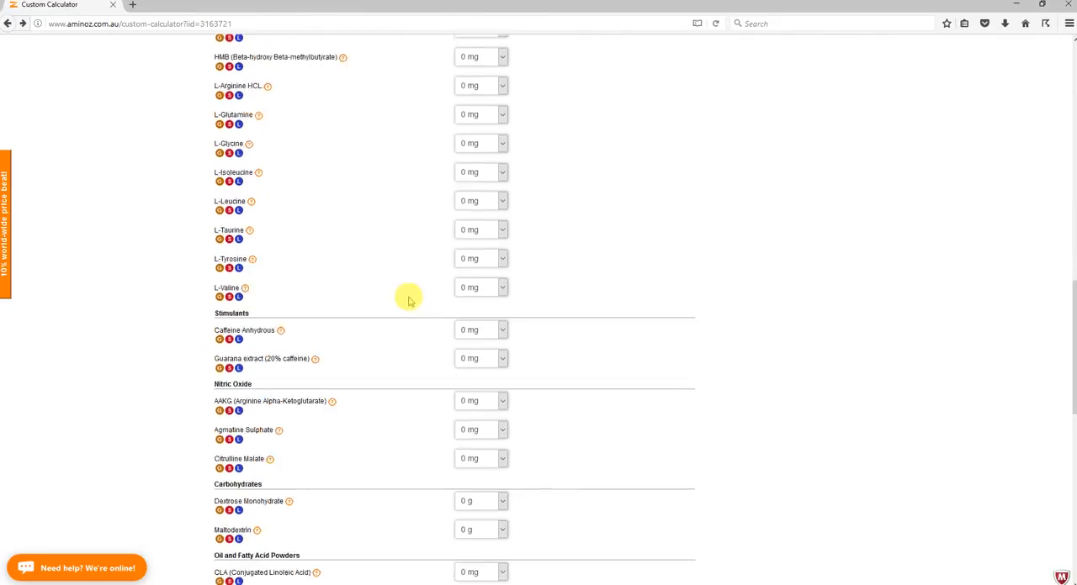
scroll("down", 3)
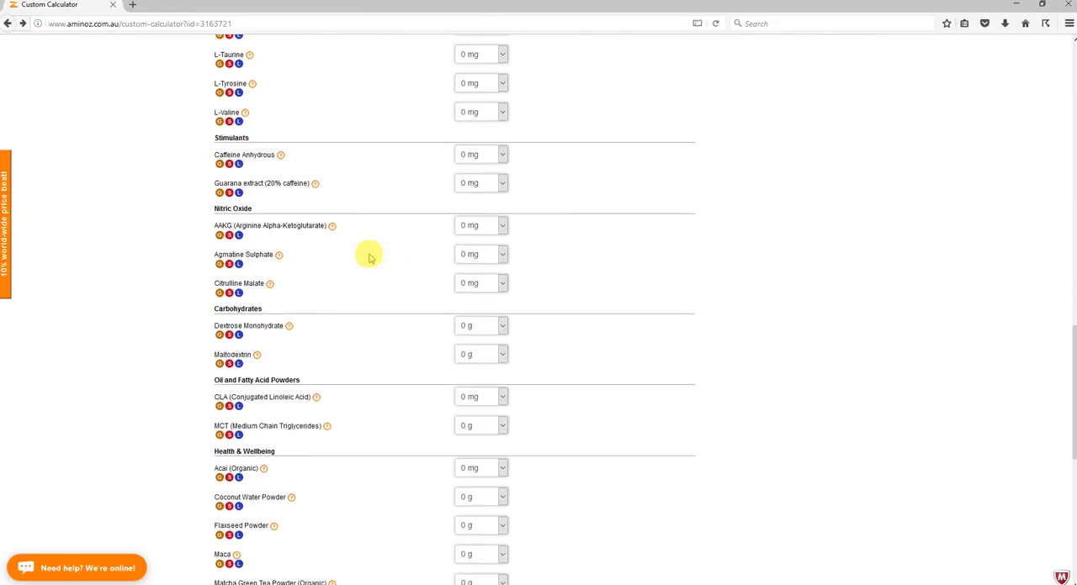
scroll("down", 3)
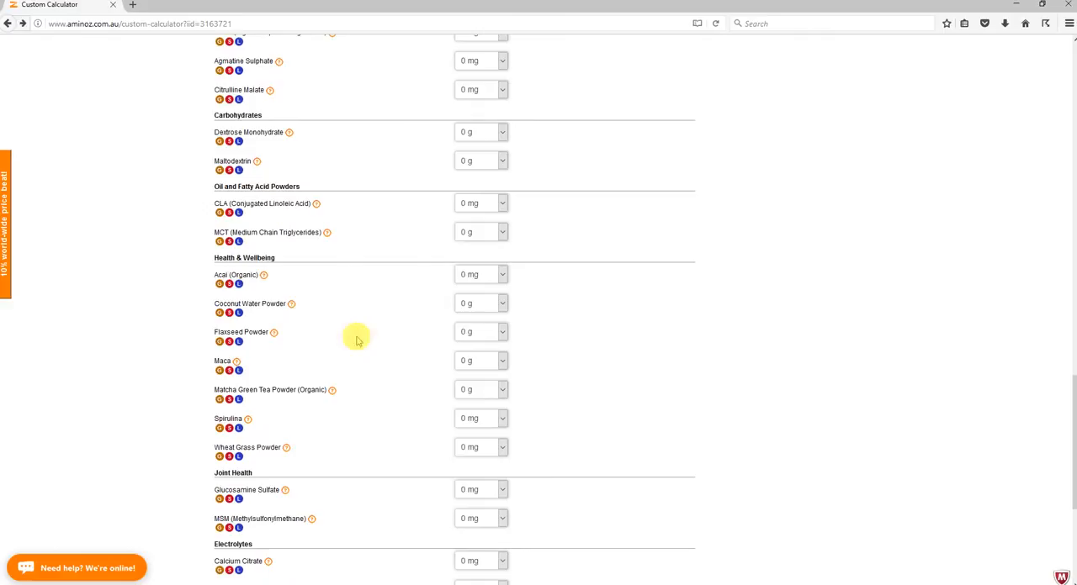
scroll("down", 3)
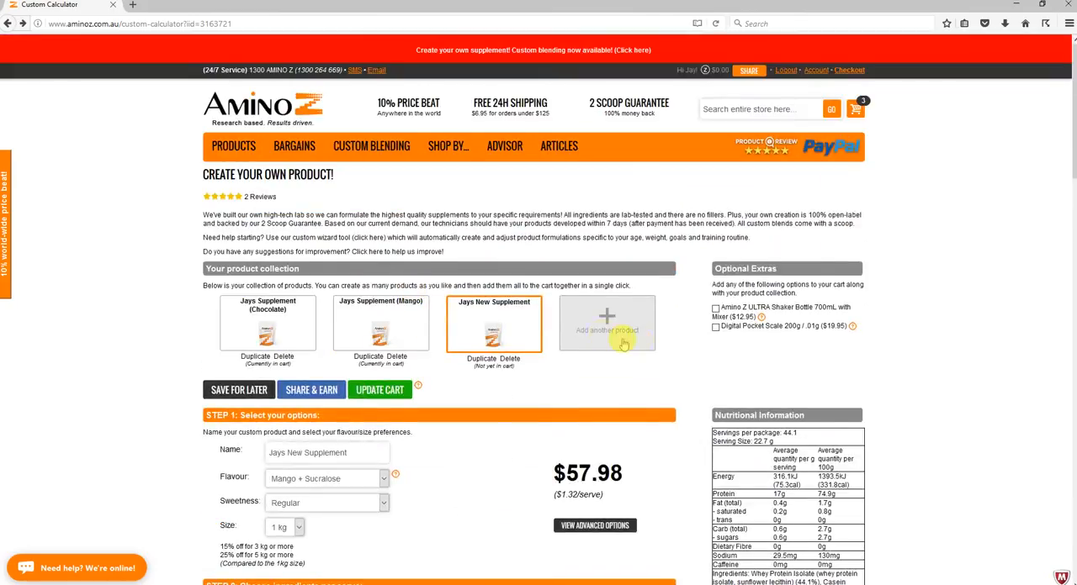
Try the 3 kg package size ($147.84), then return to 1 kg at $57.98.
scroll("down", 3)
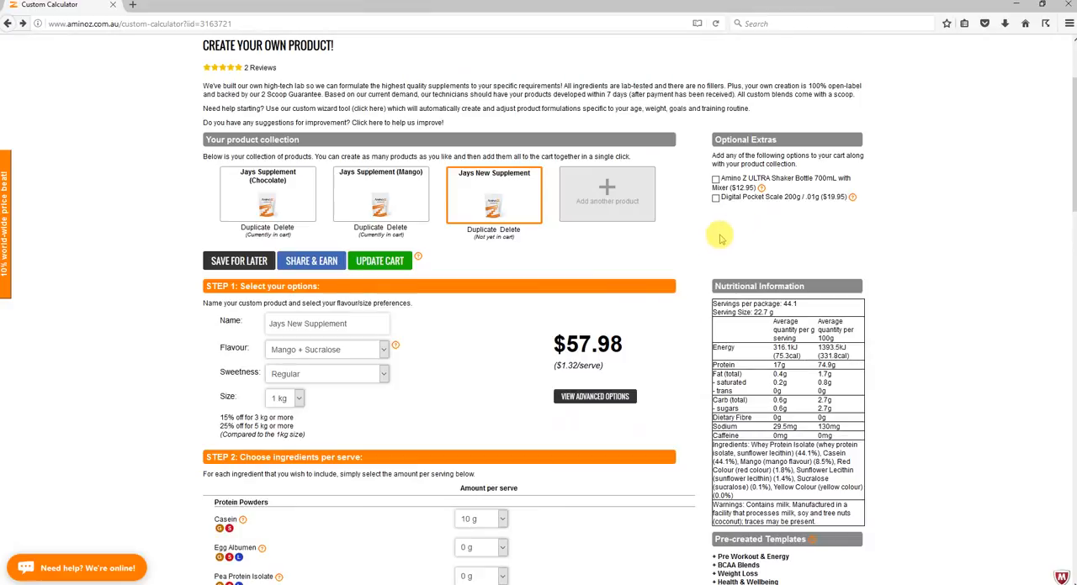
mouse_move(482, 378)
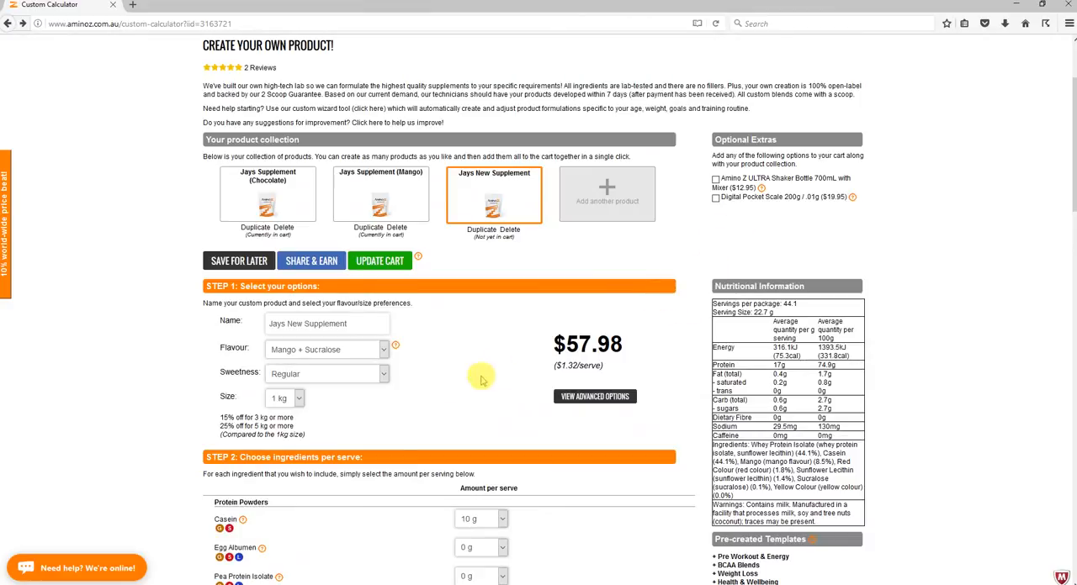
left_click(285, 398)
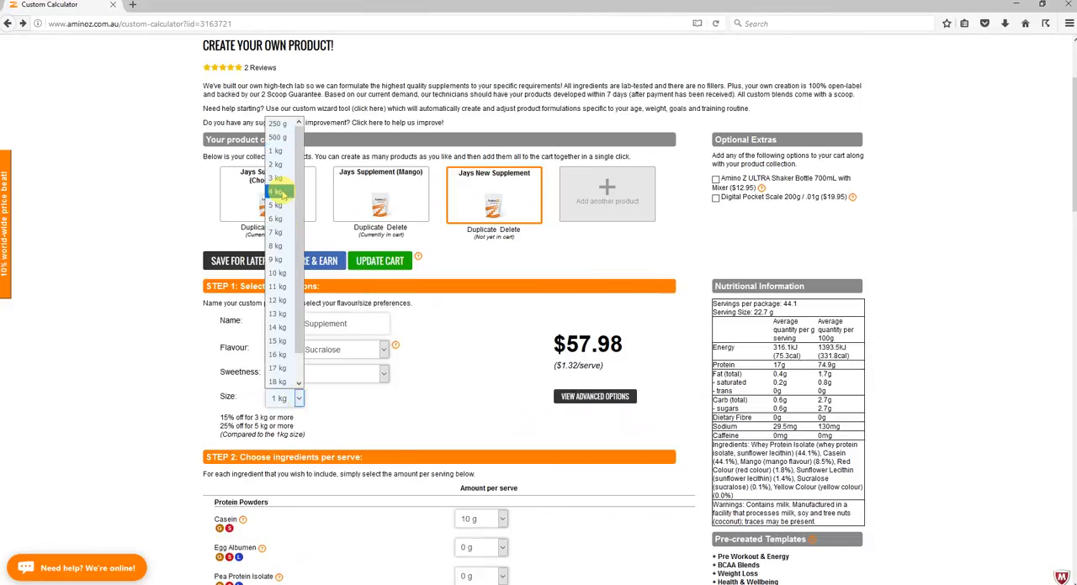
left_click(276, 178)
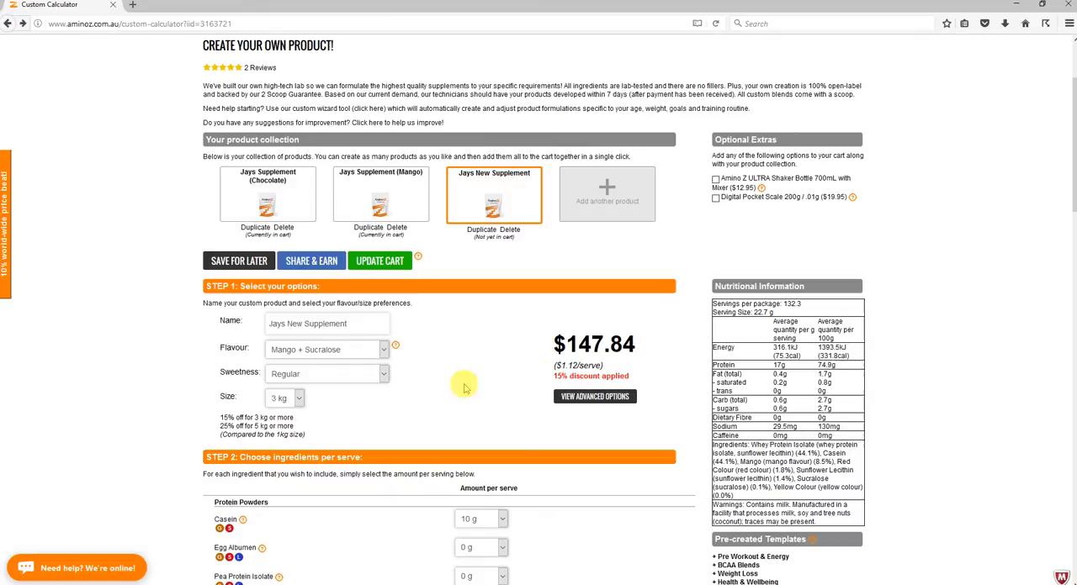
left_click(297, 397)
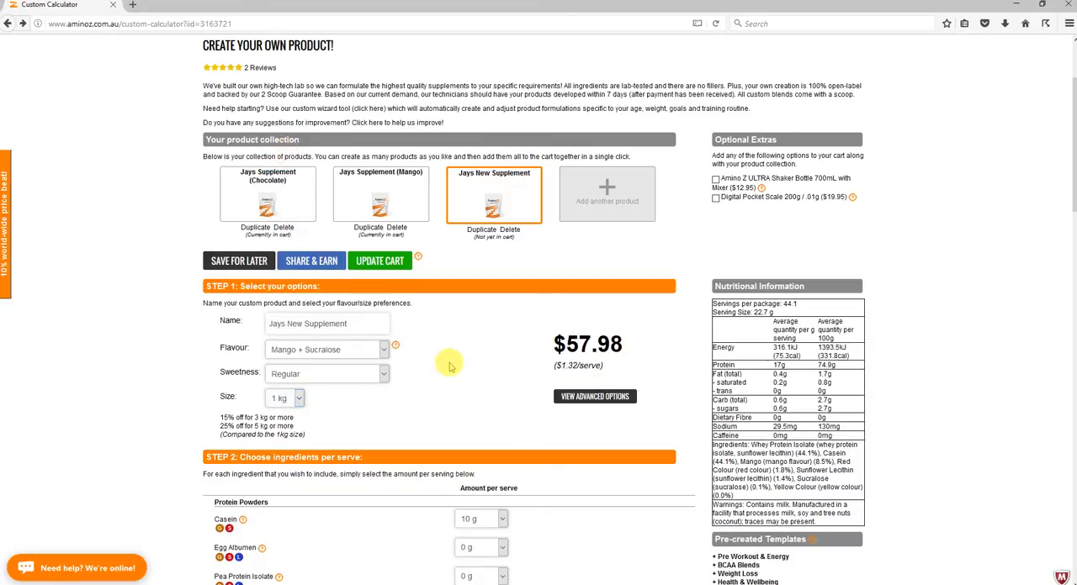
mouse_move(527, 328)
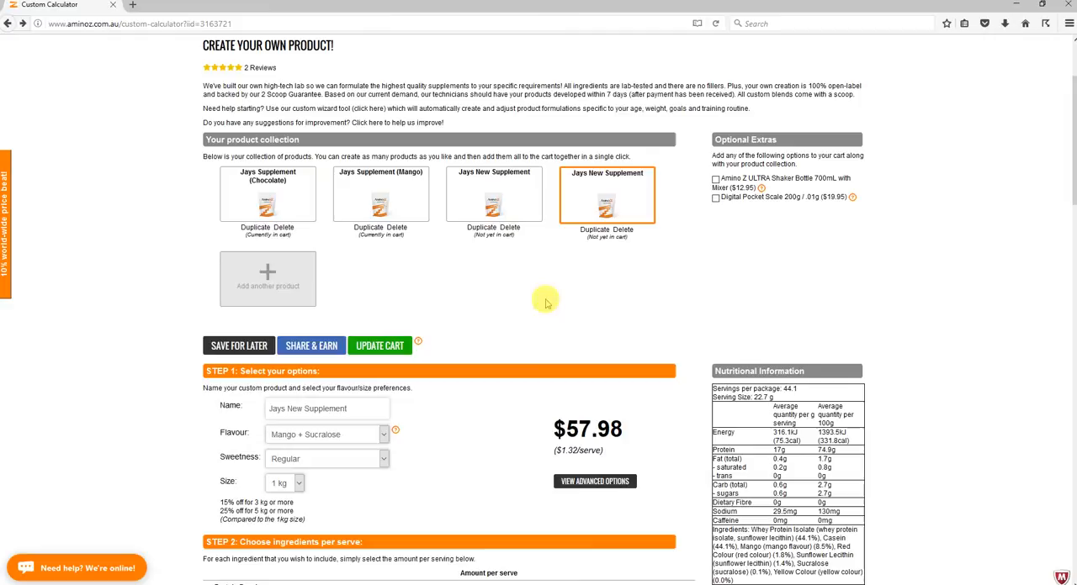
mouse_move(623, 177)
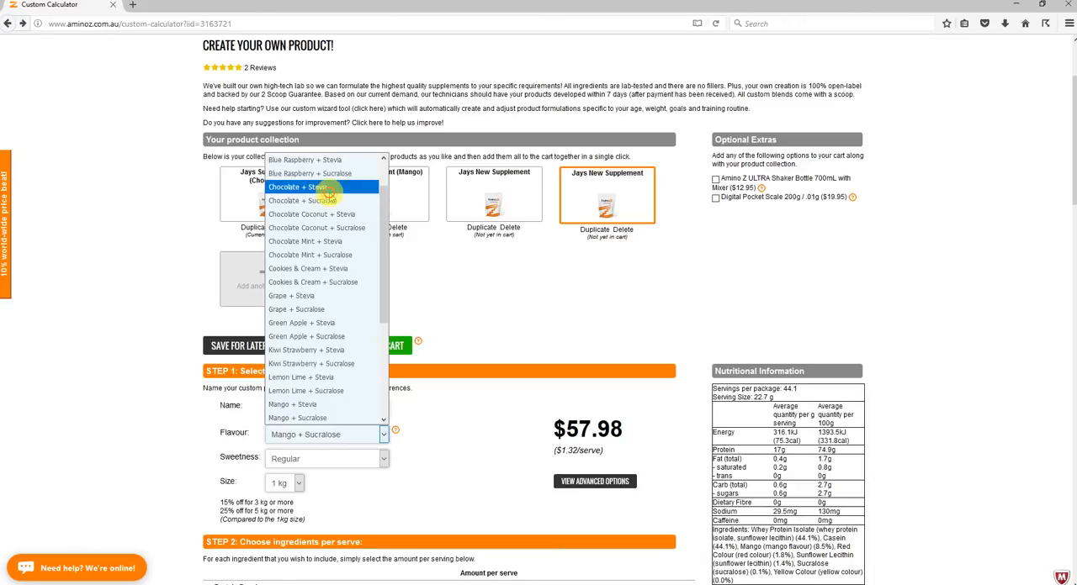
Make a Chocolate + Stevia duplicate and rename the original 'Jays New Supplement (Mango+Sucralose)'.
left_click(296, 186)
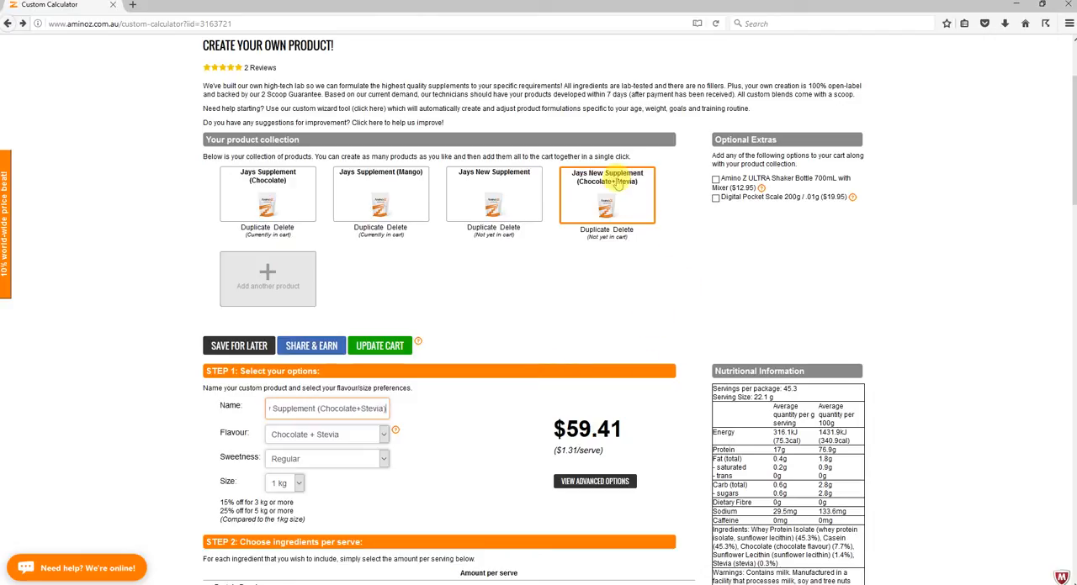
left_click(494, 202)
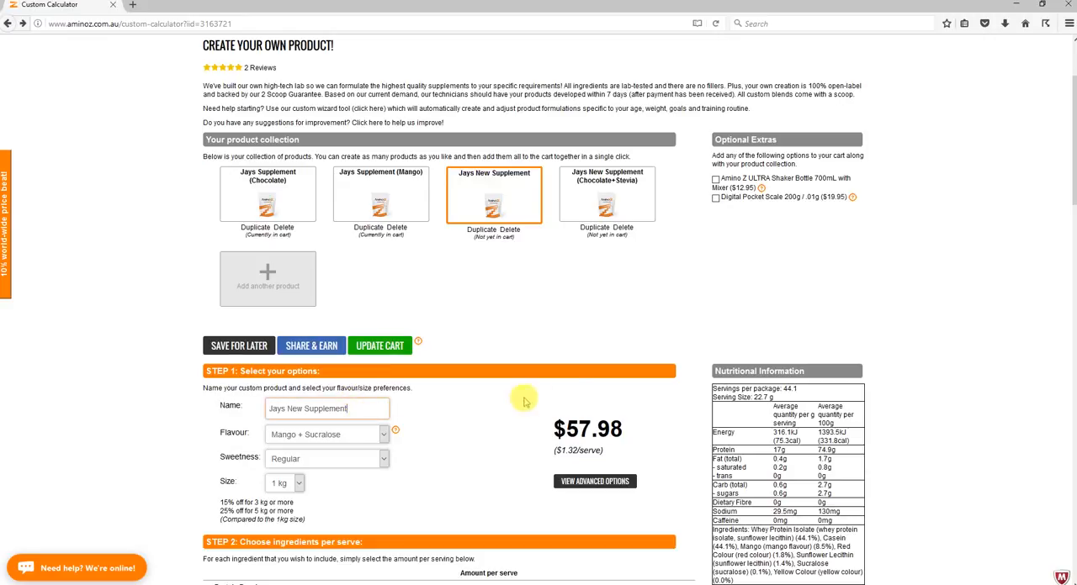
type("(Mango+Sucralose")
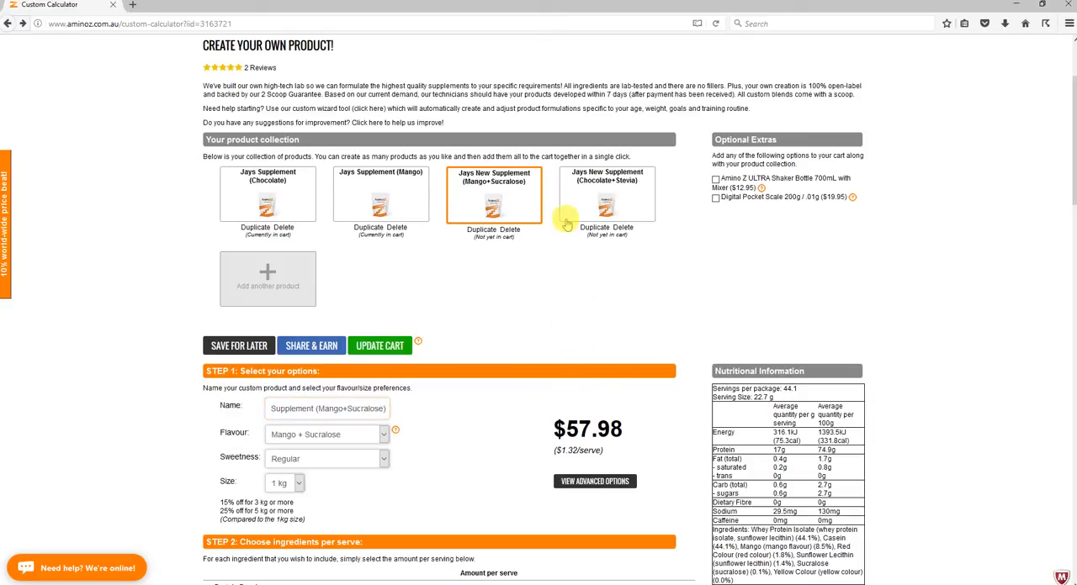
mouse_move(587, 283)
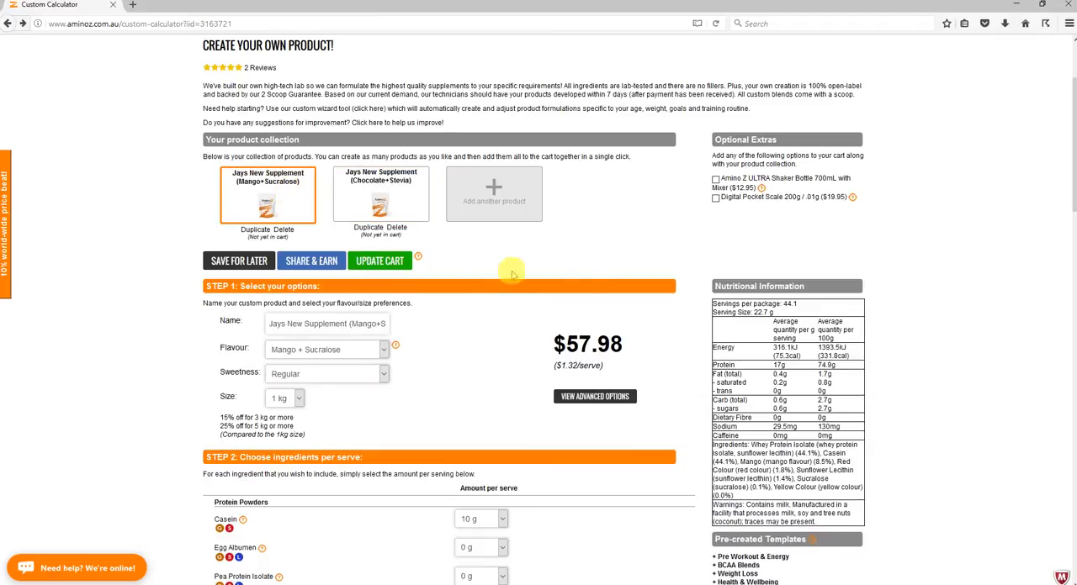
Delete the two older Jays Supplement products and Save For Later.
scroll("down", 3)
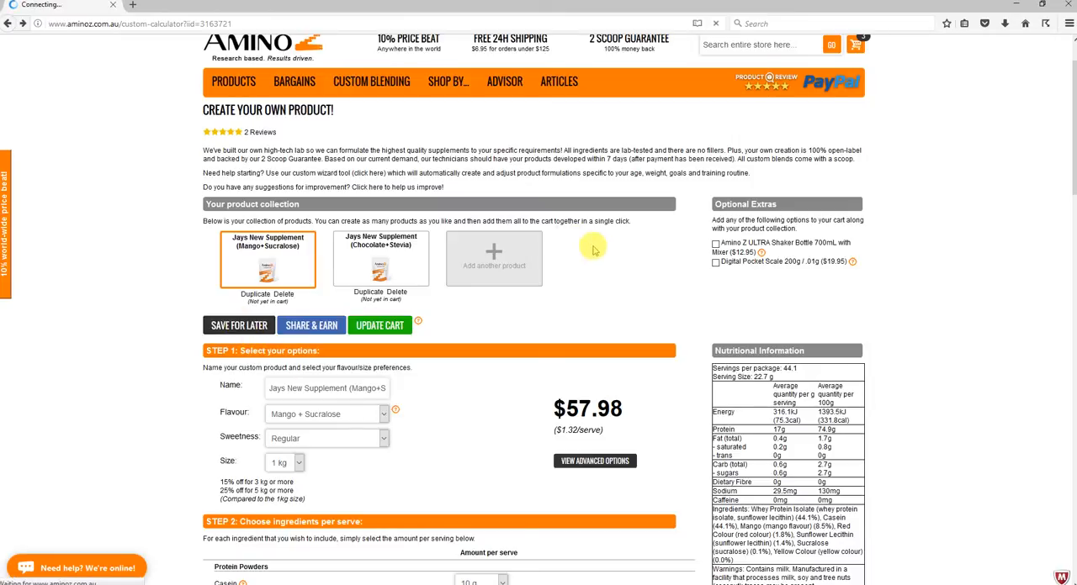
left_click(238, 325)
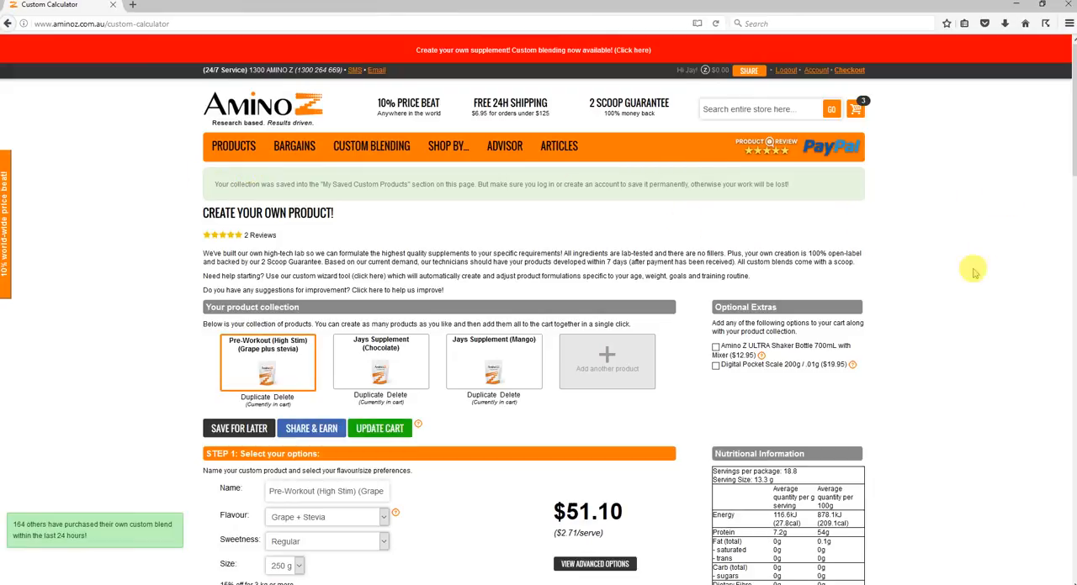
Reload saved Jays New Supplement (Chocolate+Stevia) and delete Jays Supplement (Chocolate).
scroll("down", 3)
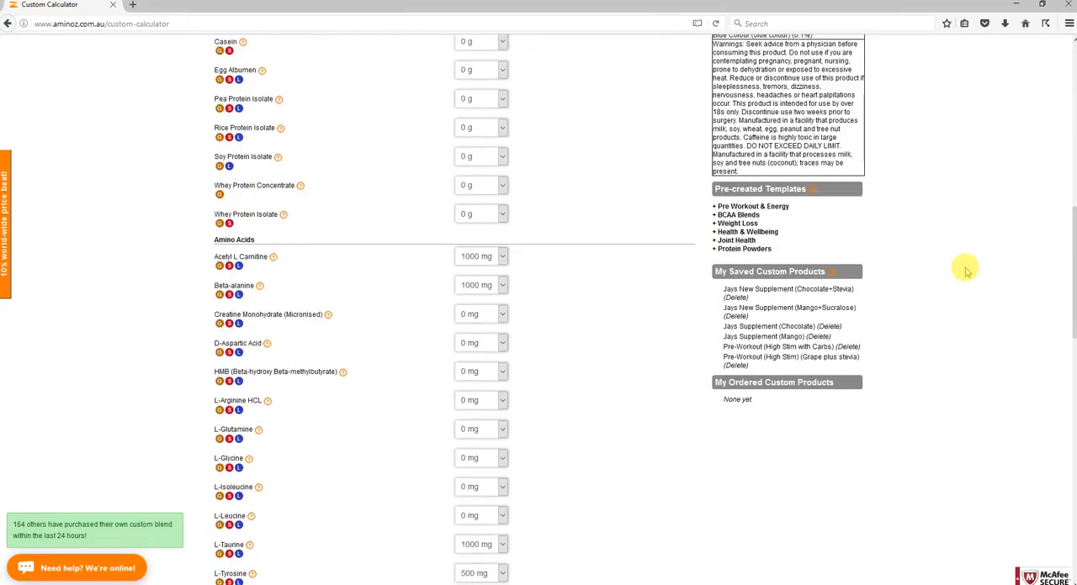
mouse_move(882, 338)
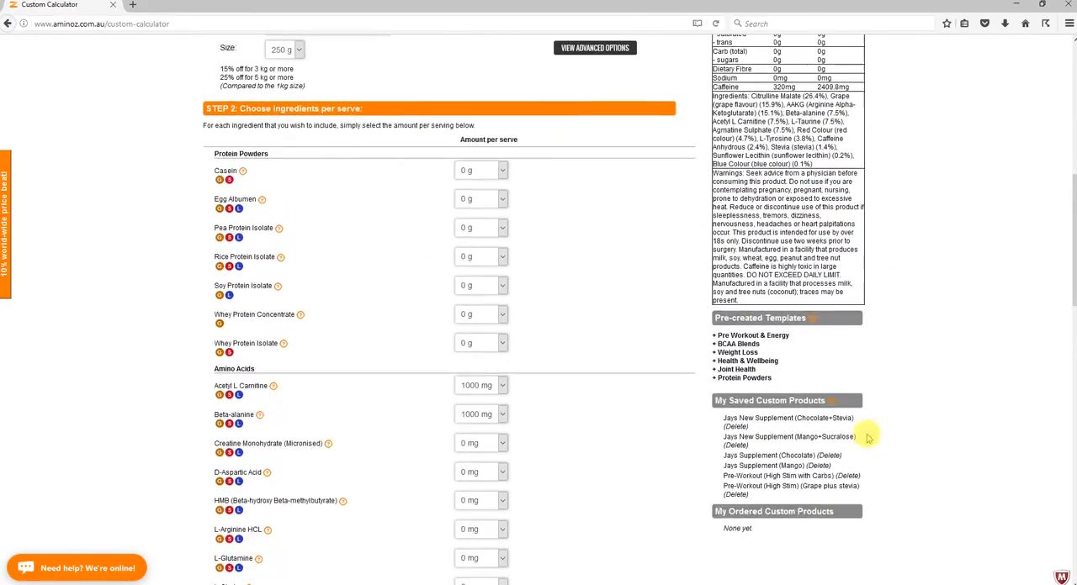
scroll("up", 3)
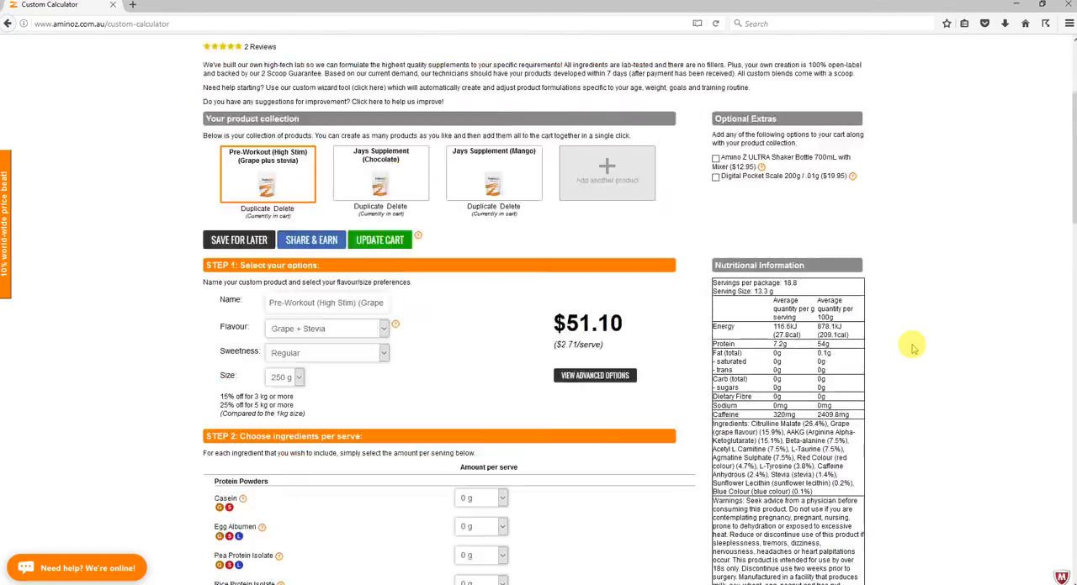
left_click(606, 172)
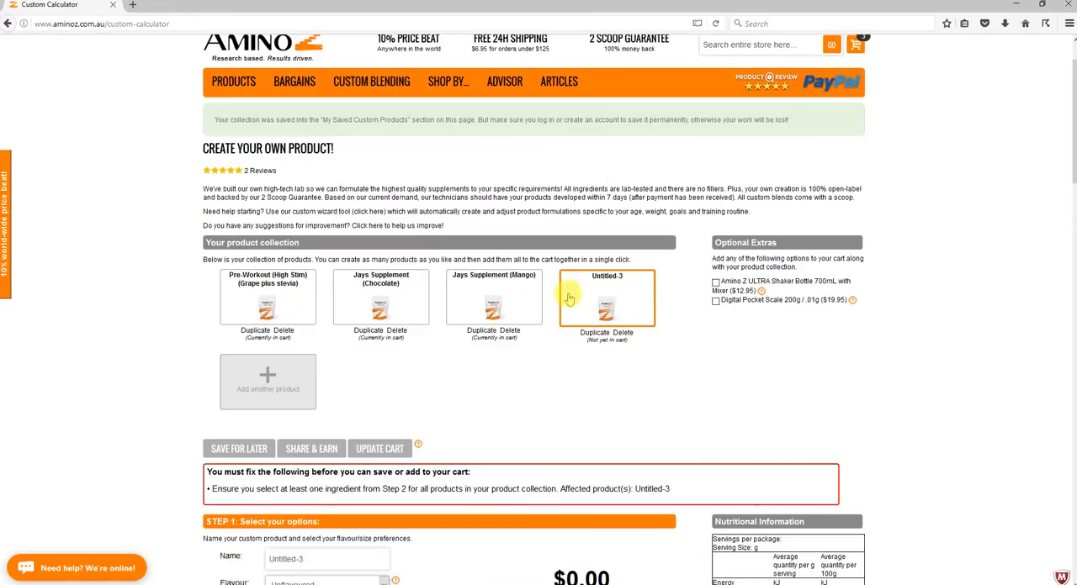
scroll("down", 3)
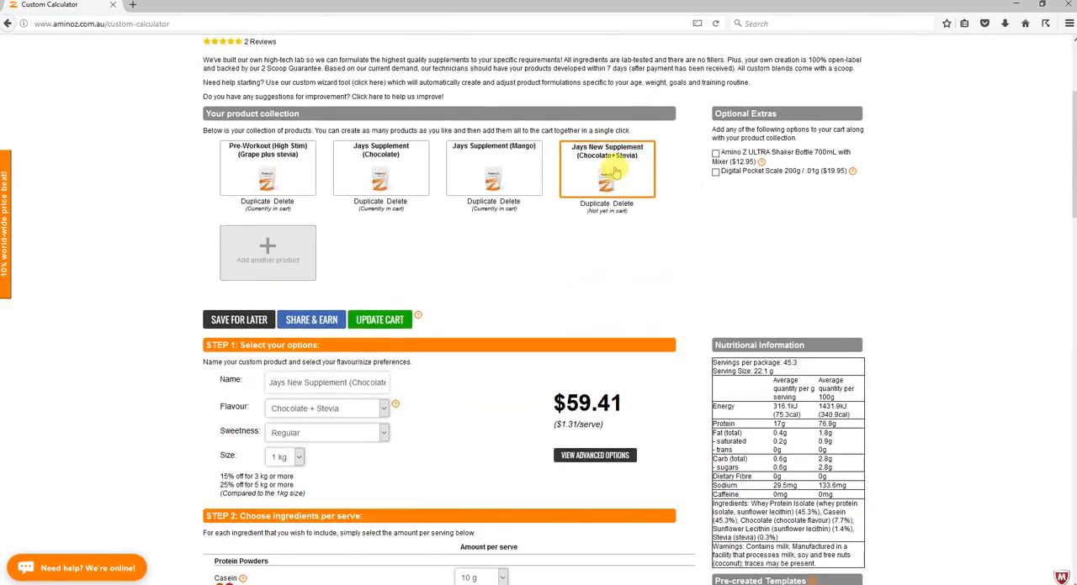
scroll("down", 3)
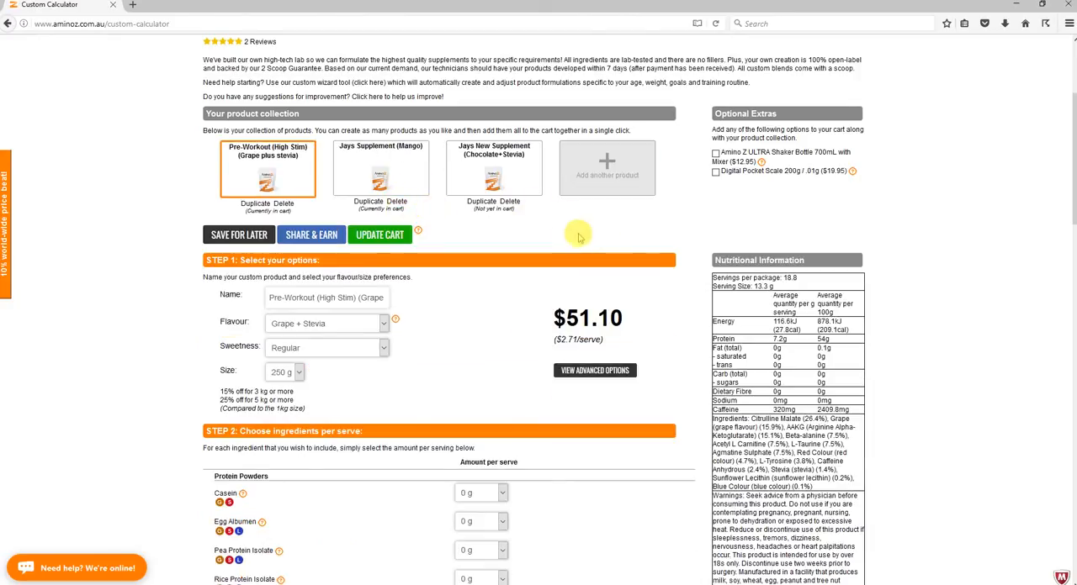
left_click(239, 235)
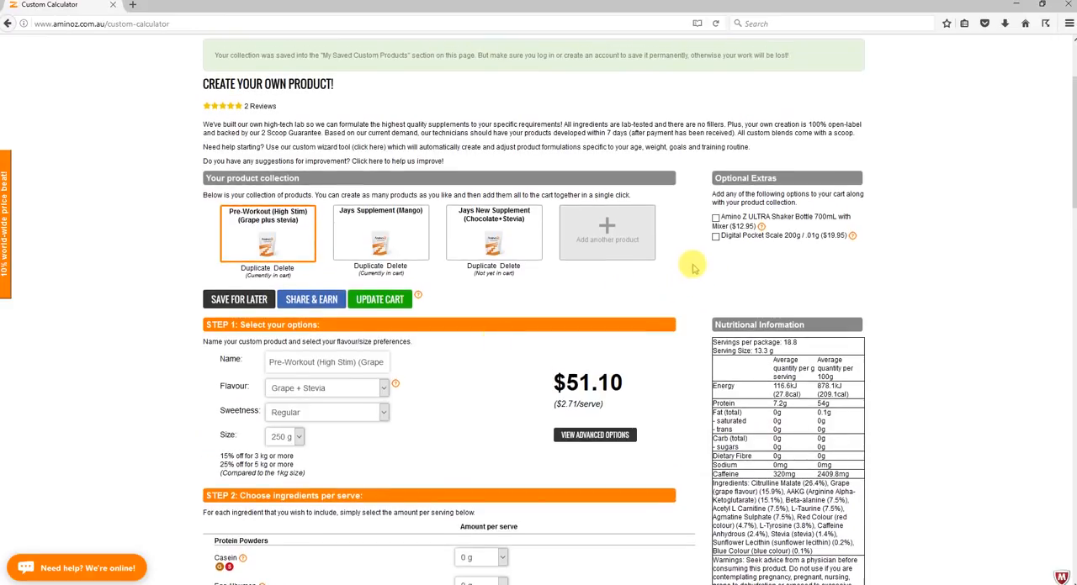
mouse_move(311, 304)
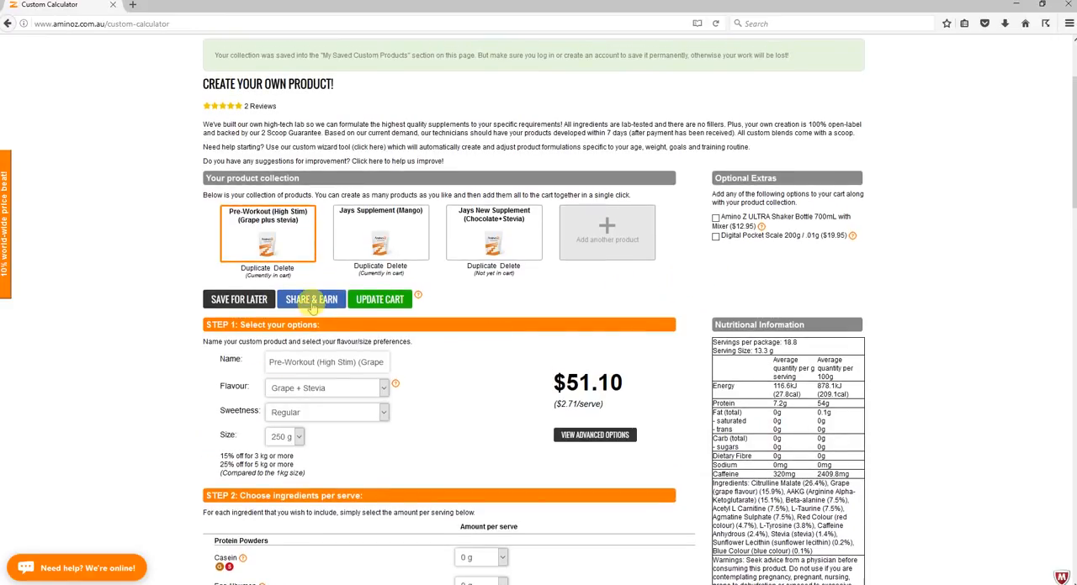
mouse_move(578, 240)
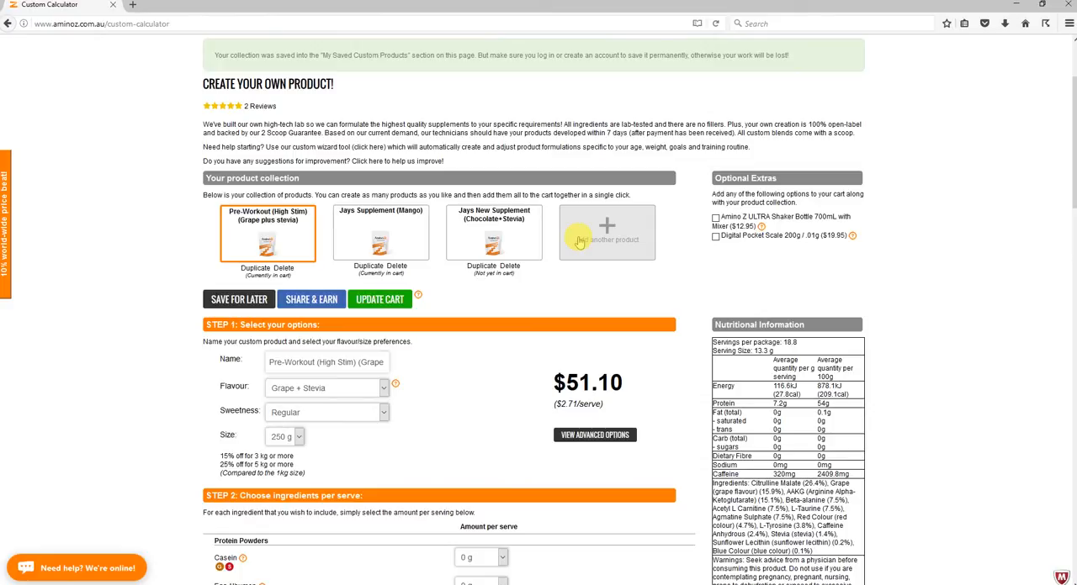
mouse_move(522, 286)
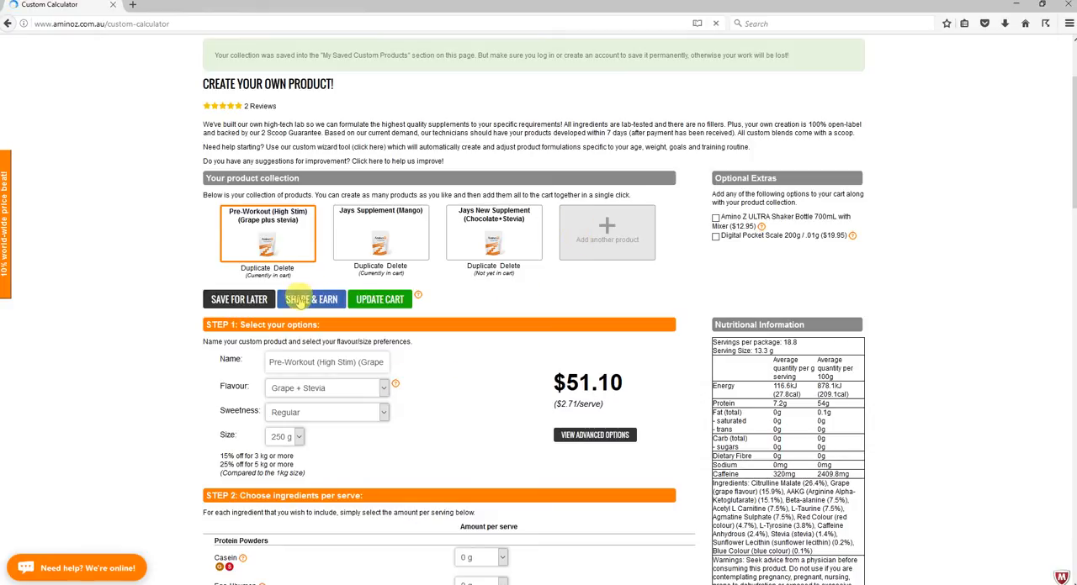
left_click(311, 299)
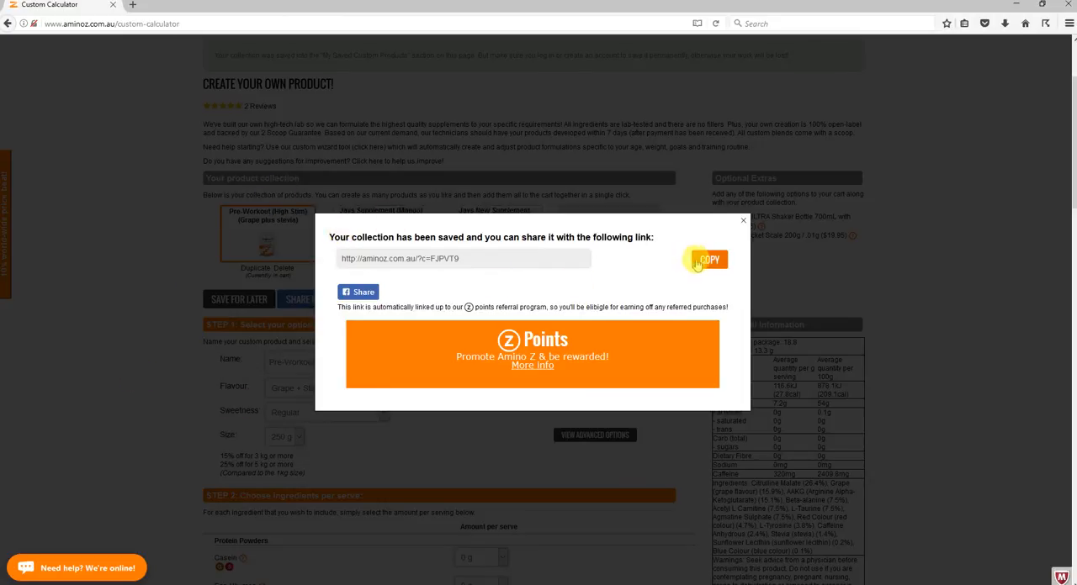
left_click(704, 259)
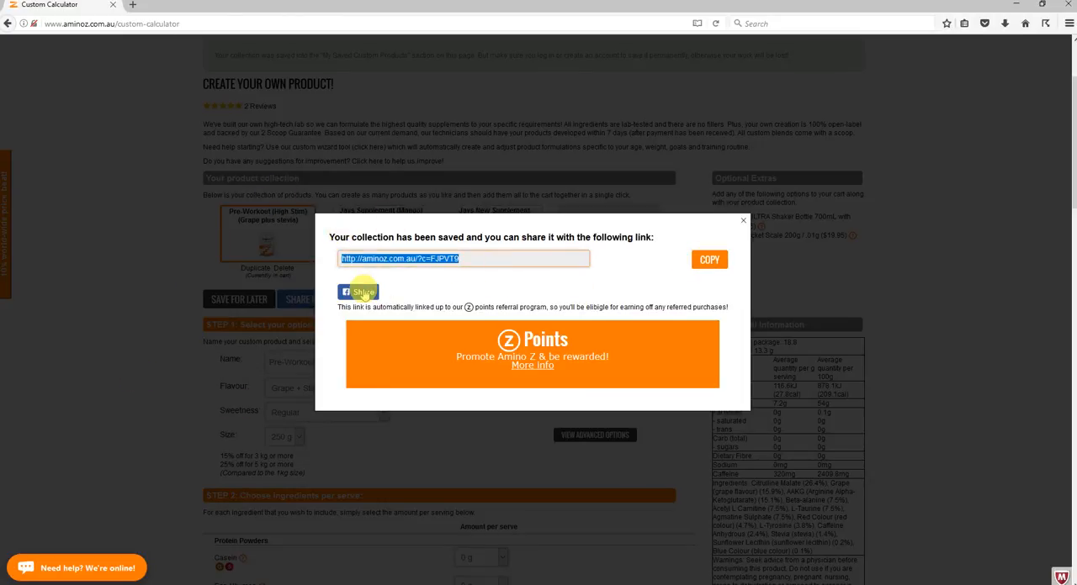
mouse_move(560, 304)
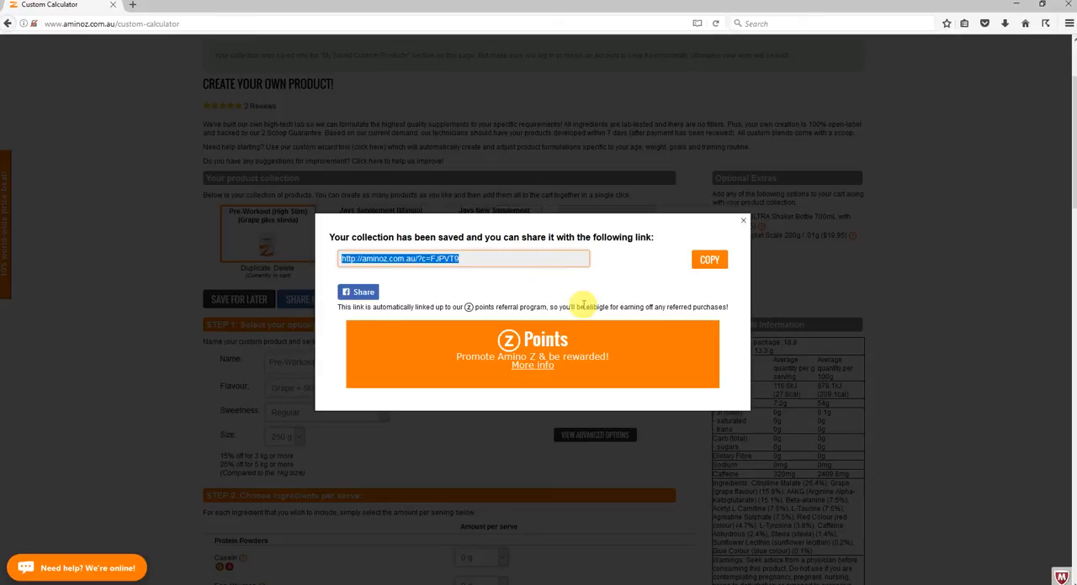
mouse_move(836, 183)
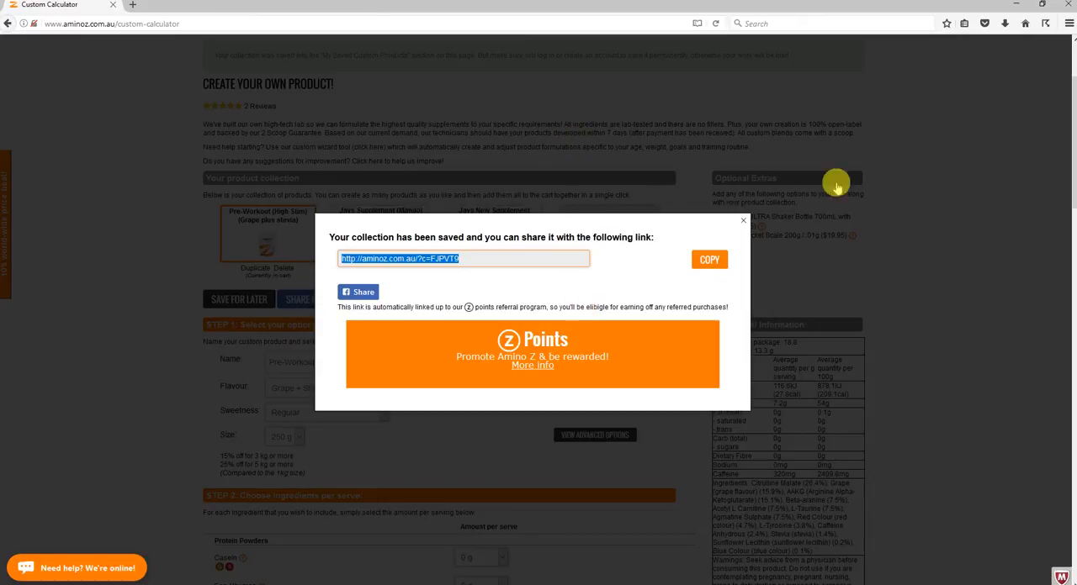
left_click(742, 220)
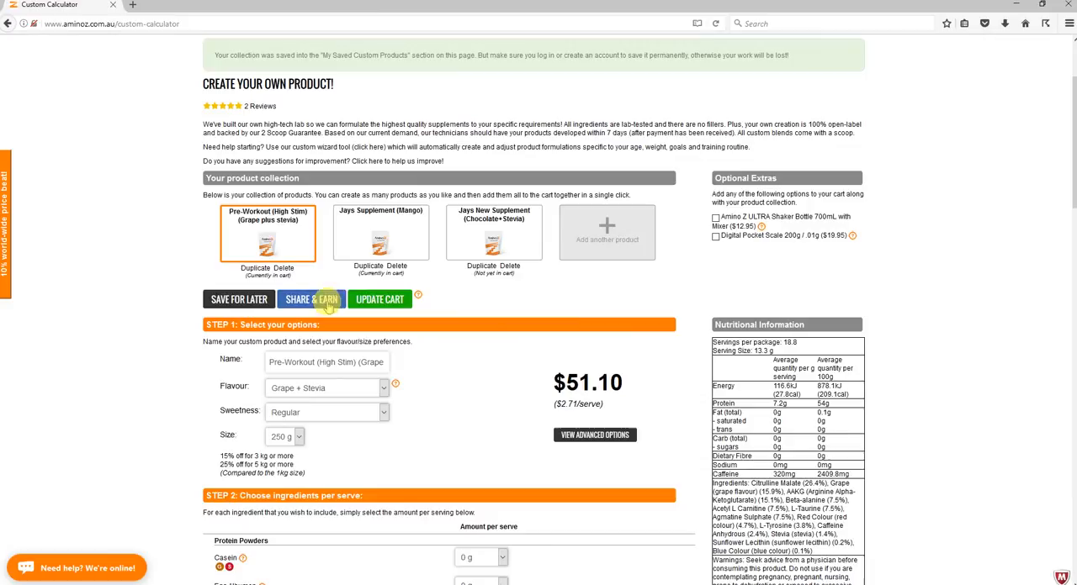
mouse_move(498, 295)
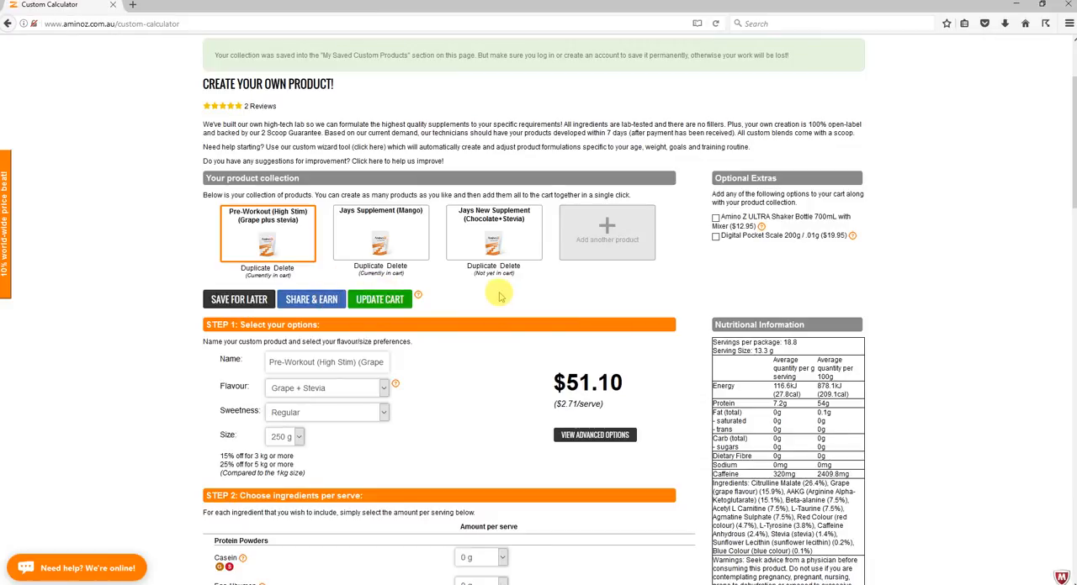
mouse_move(519, 306)
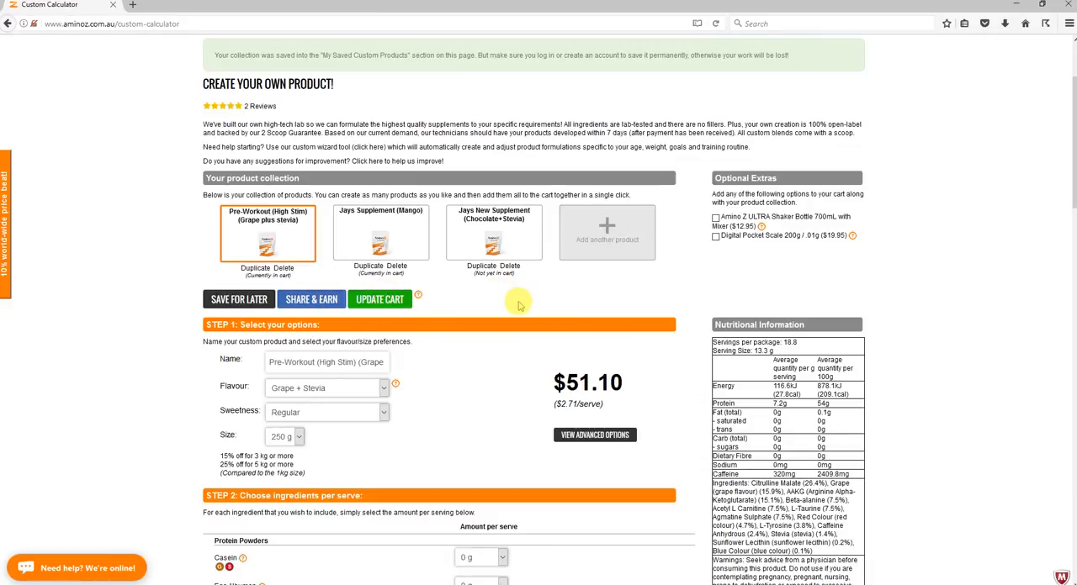
mouse_move(453, 289)
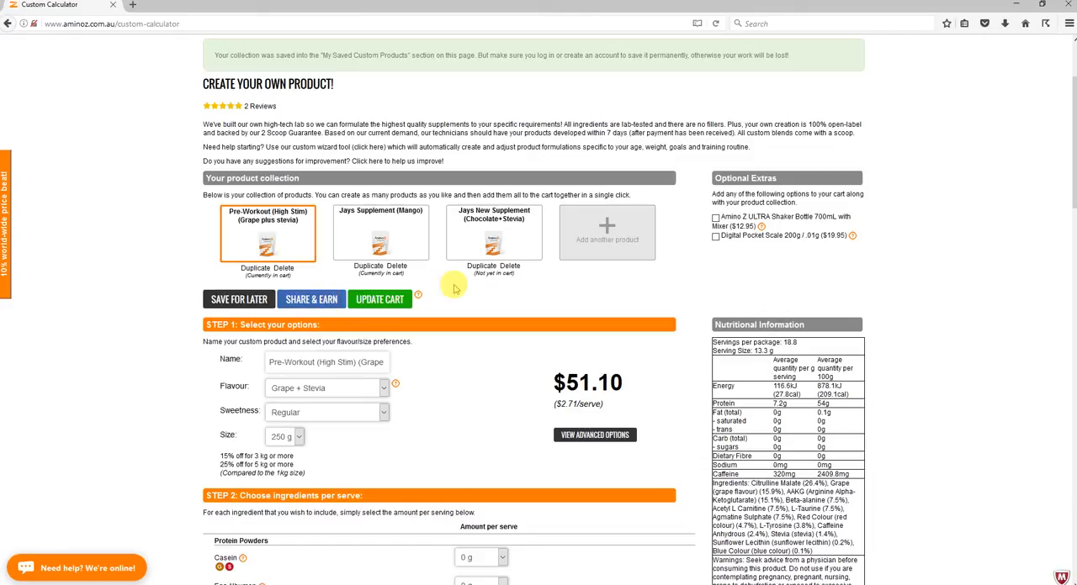
mouse_move(471, 296)
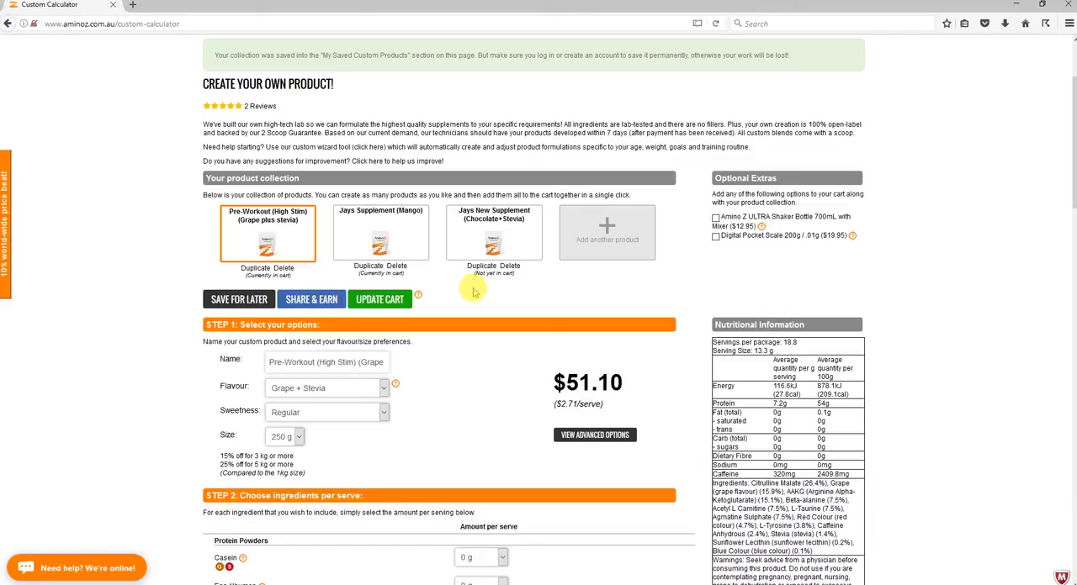
mouse_move(613, 303)
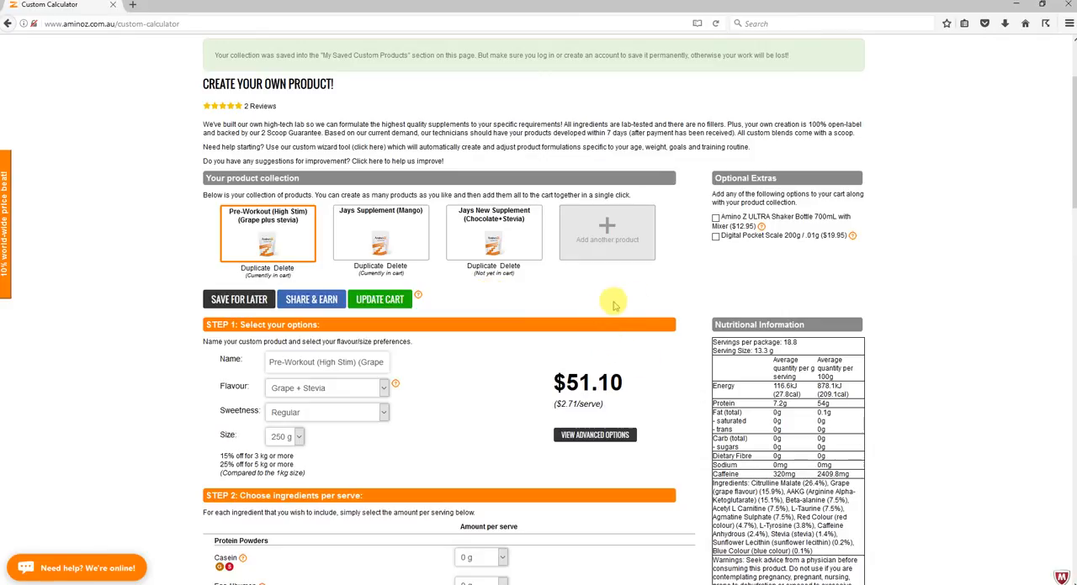
scroll("up", 3)
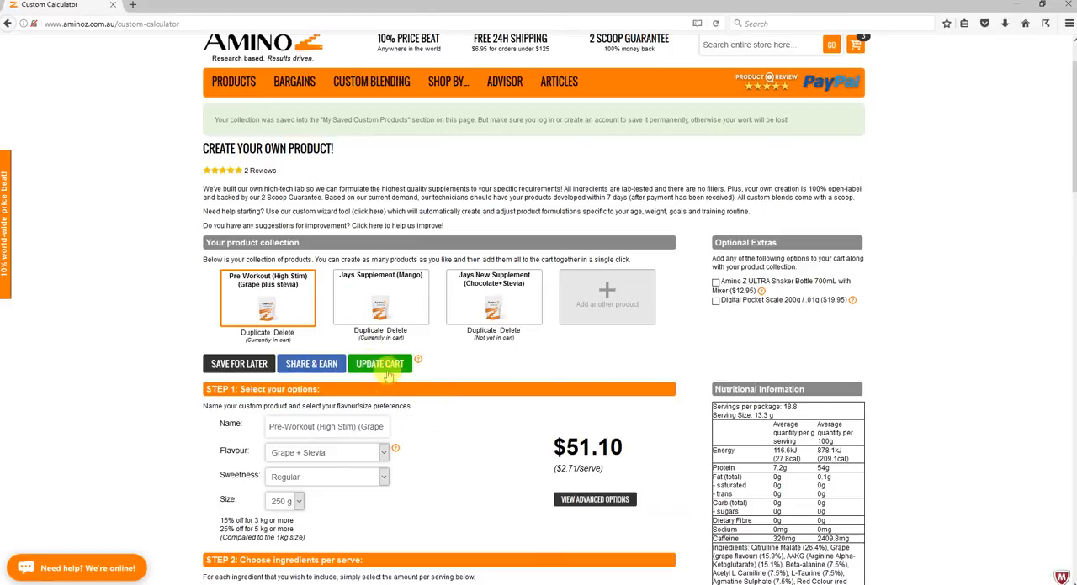
Update the cart to hold all three blends ($234.00) and return to the Custom Calculator.
left_click(380, 364)
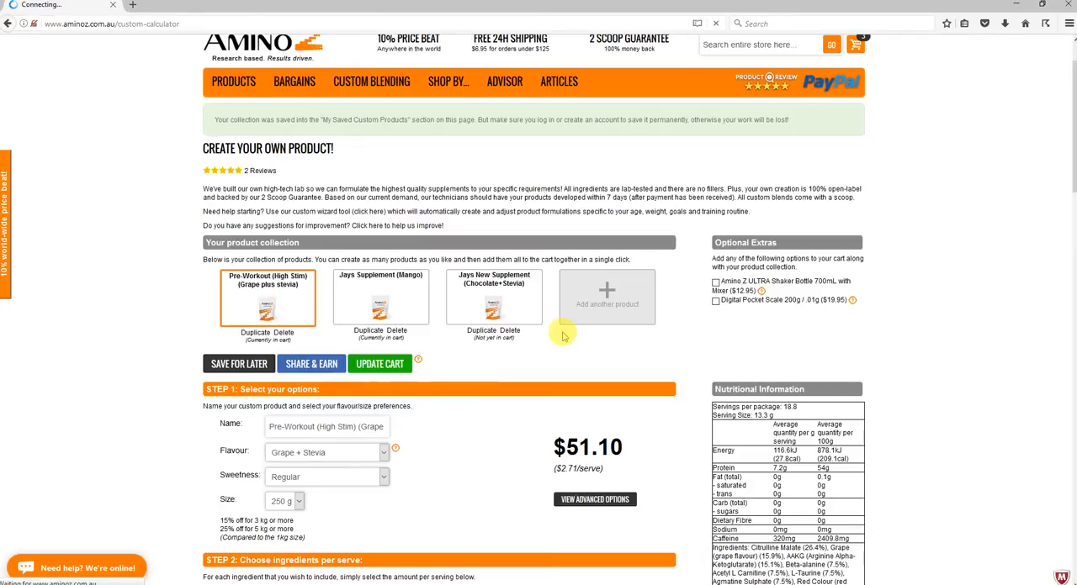
left_click(379, 364)
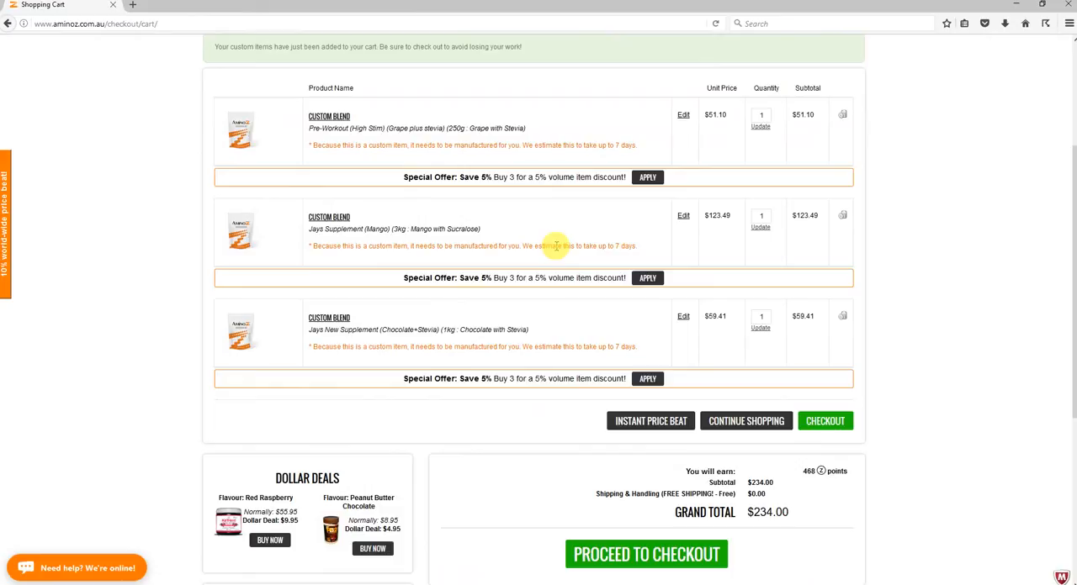
mouse_move(392, 212)
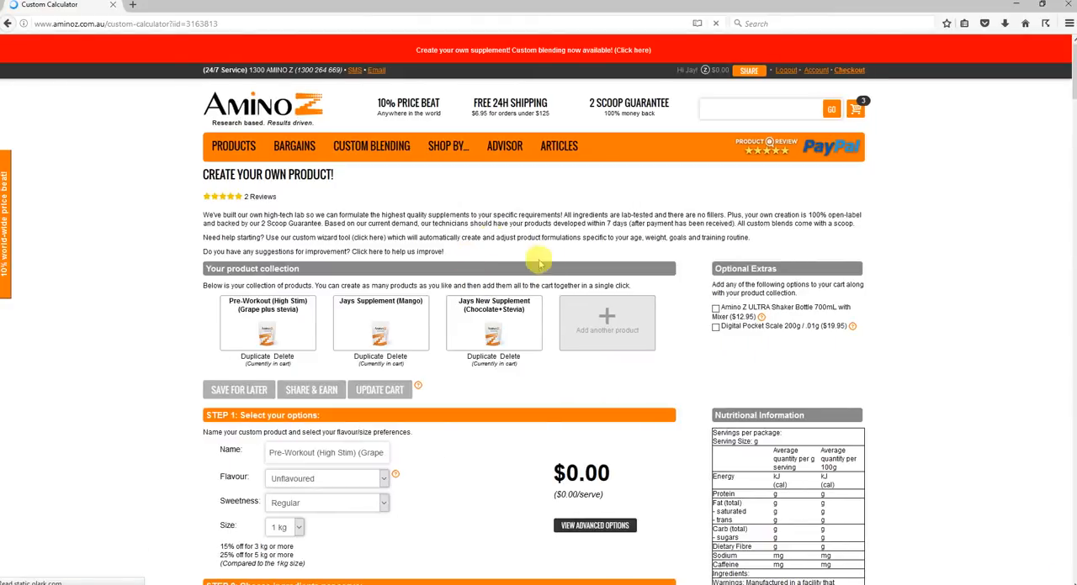
Open Jays Supplement (Mango) for editing and review its 3 kg, $123.49 options.
left_click(380, 324)
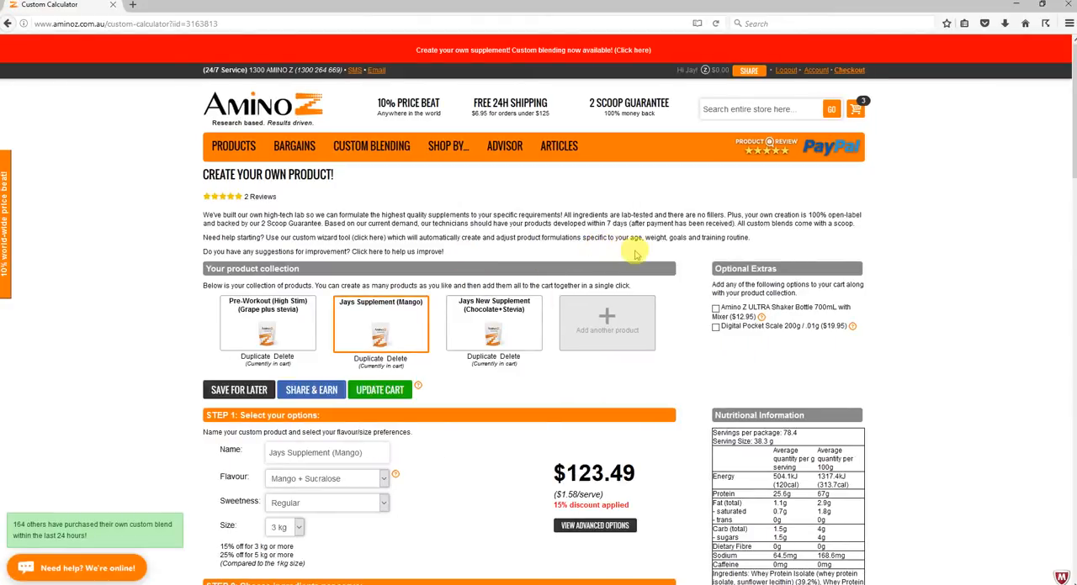
scroll("down", 3)
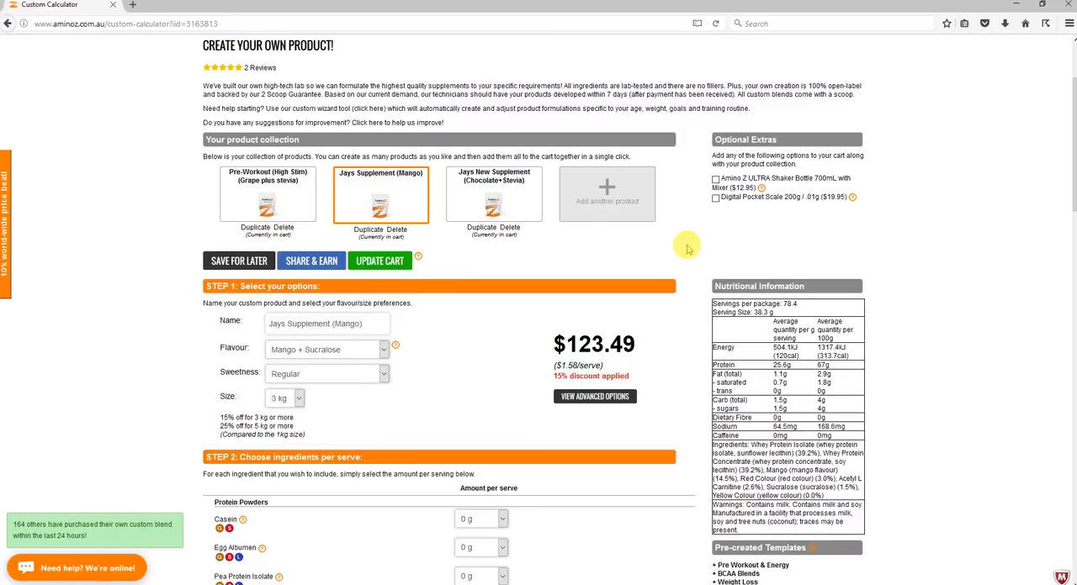
scroll("down", 3)
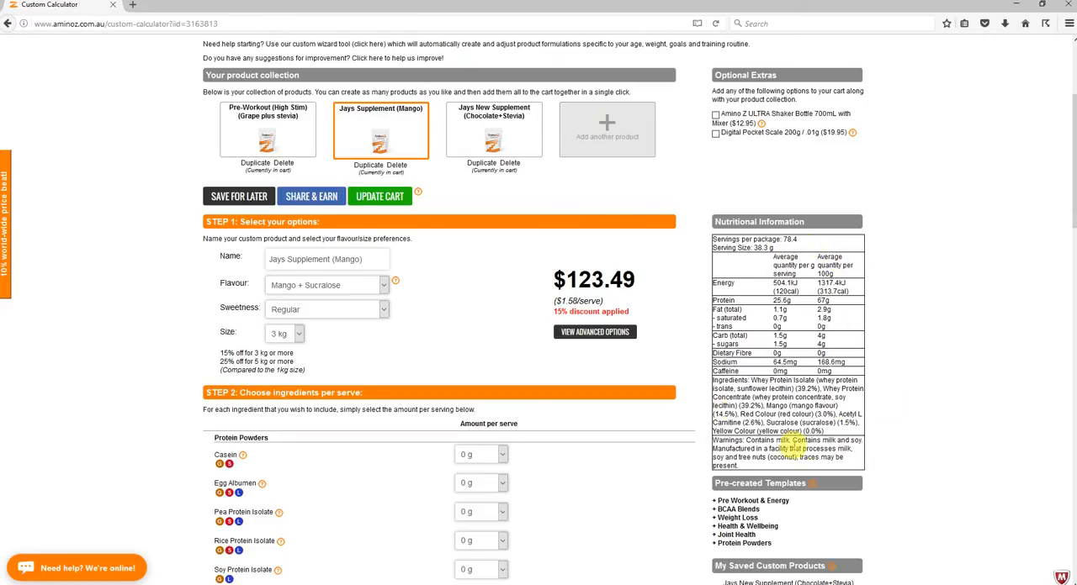
scroll("down", 3)
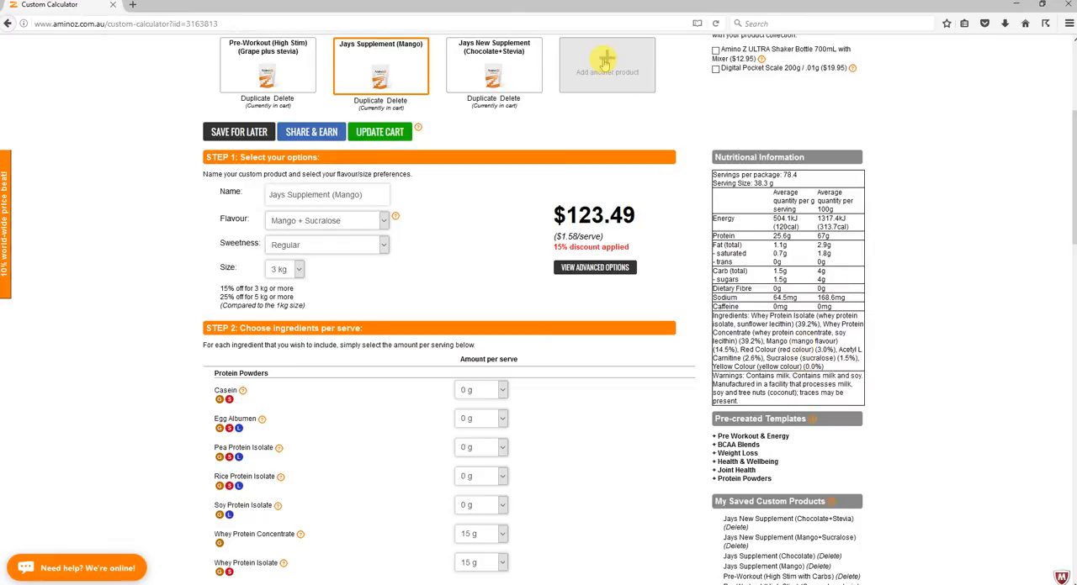
Add a Pre-Workout (High Stim) with Blue Raspberry + Sucralose and 0 mg Beta-alanine ($110.14).
left_click(606, 65)
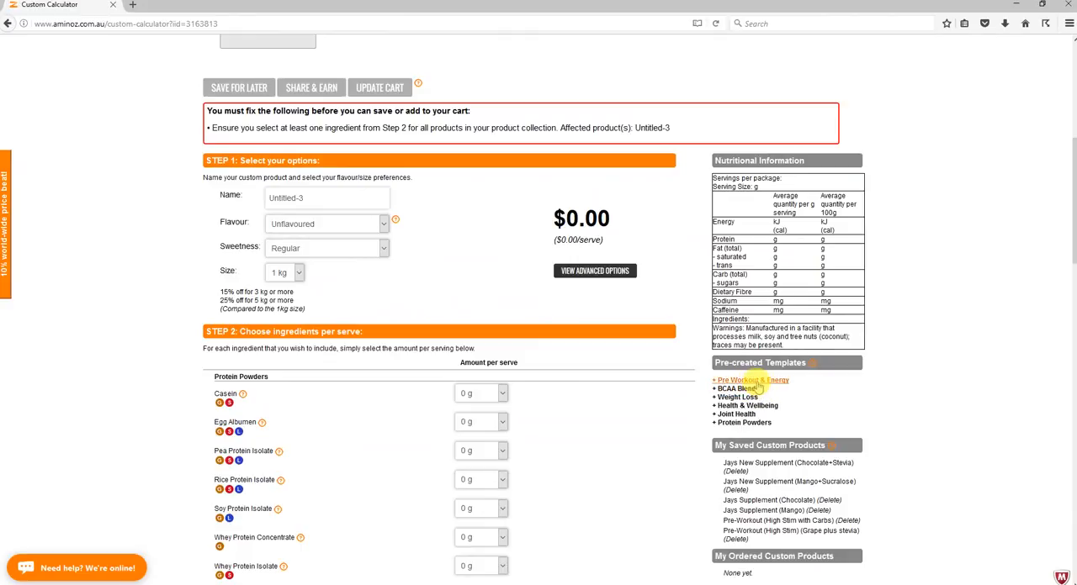
left_click(750, 381)
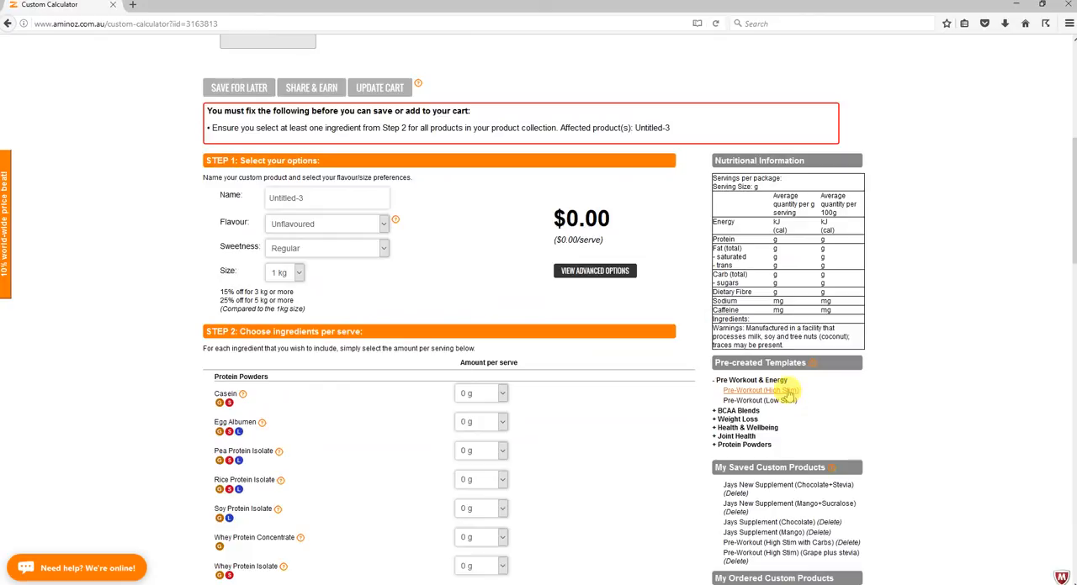
left_click(757, 390)
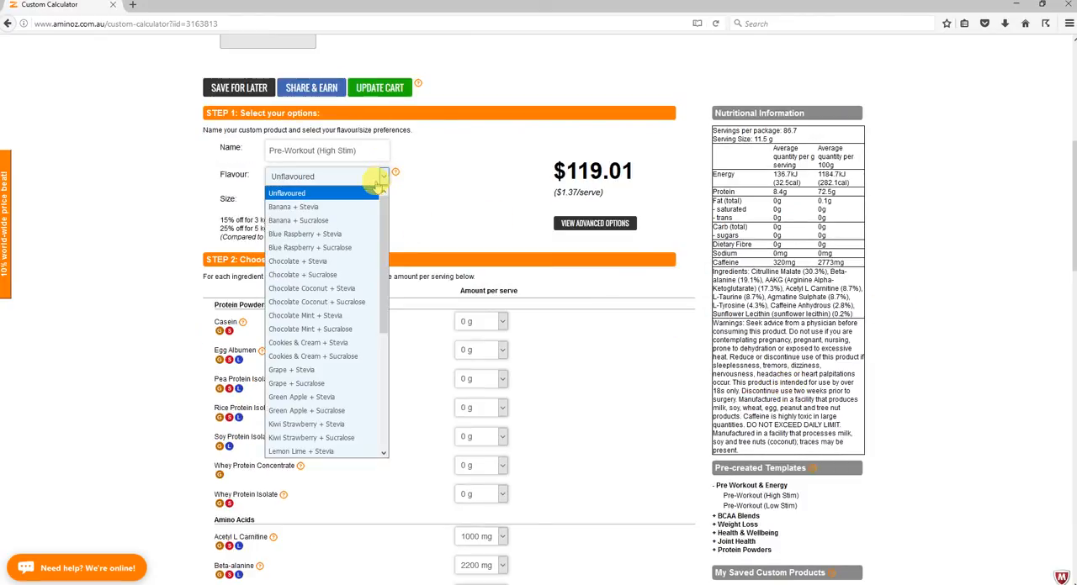
left_click(310, 247)
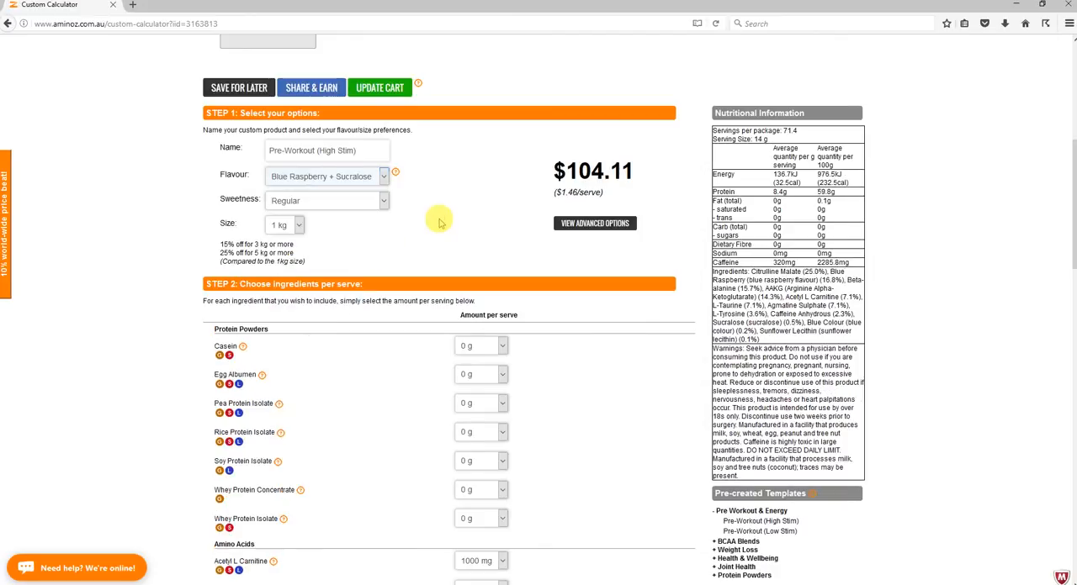
scroll("down", 3)
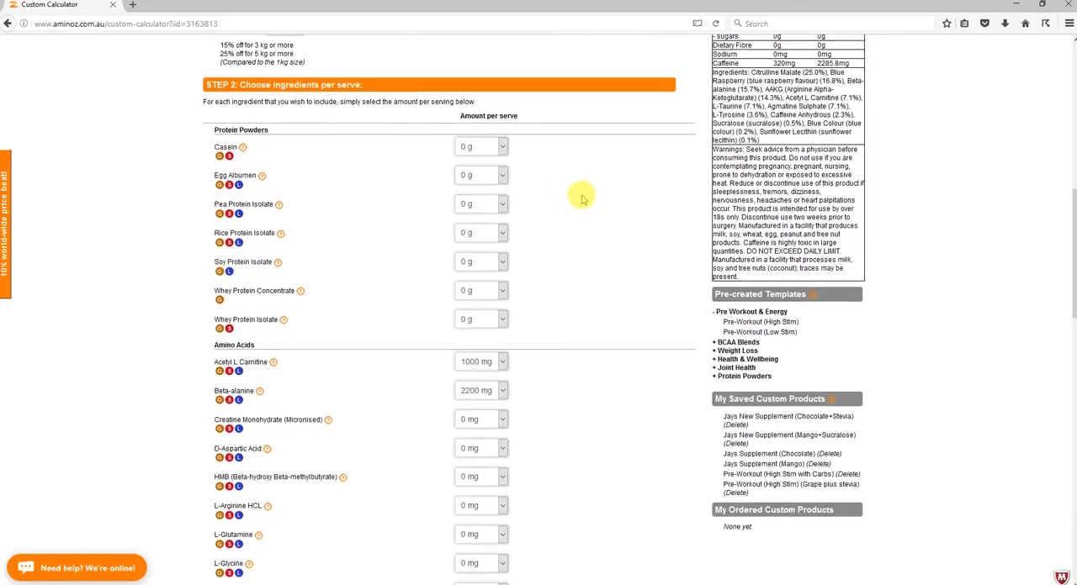
scroll("down", 3)
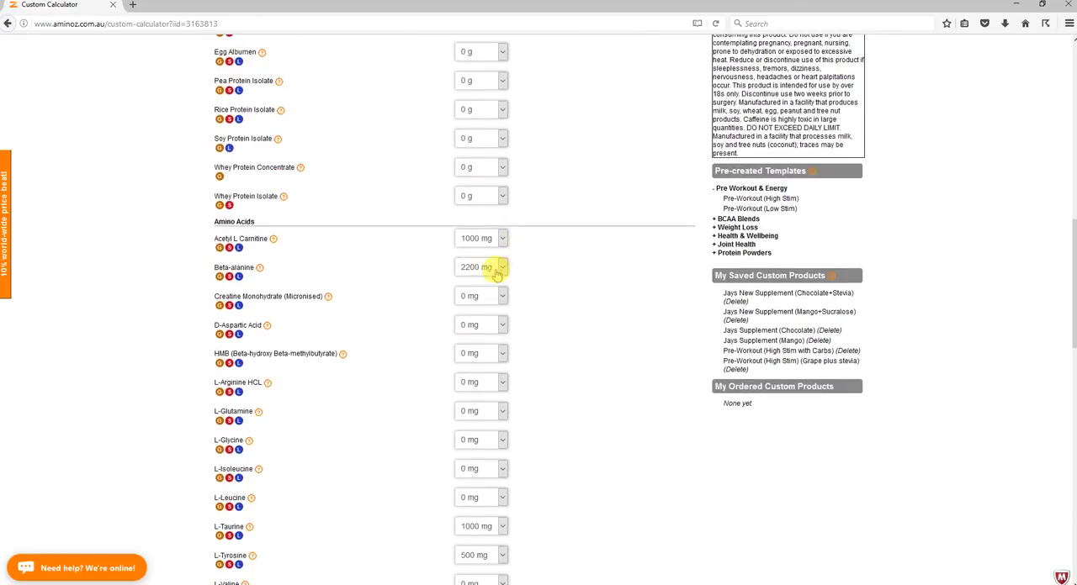
left_click(480, 266)
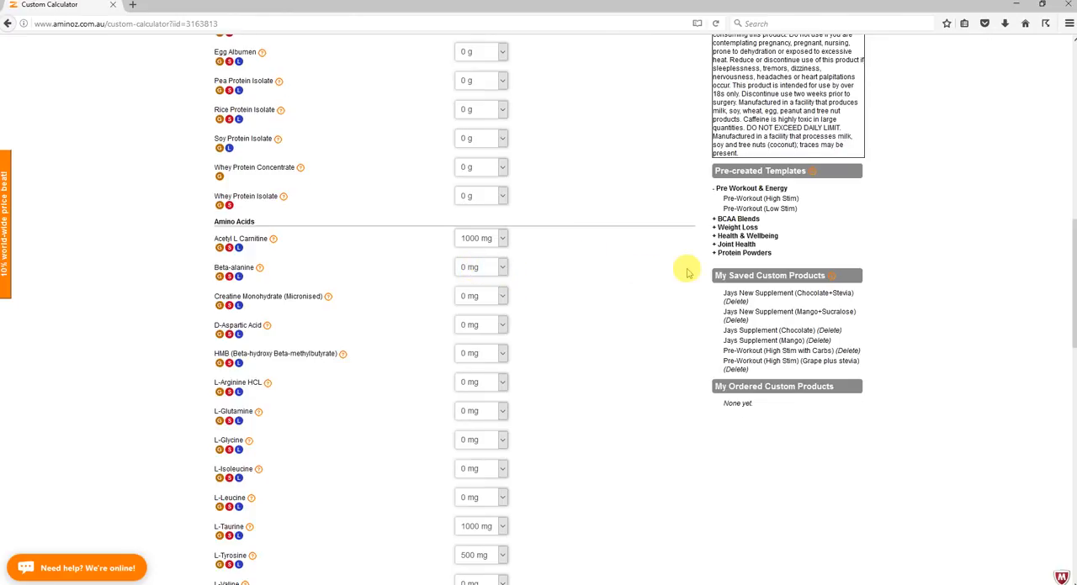
scroll("up", 3)
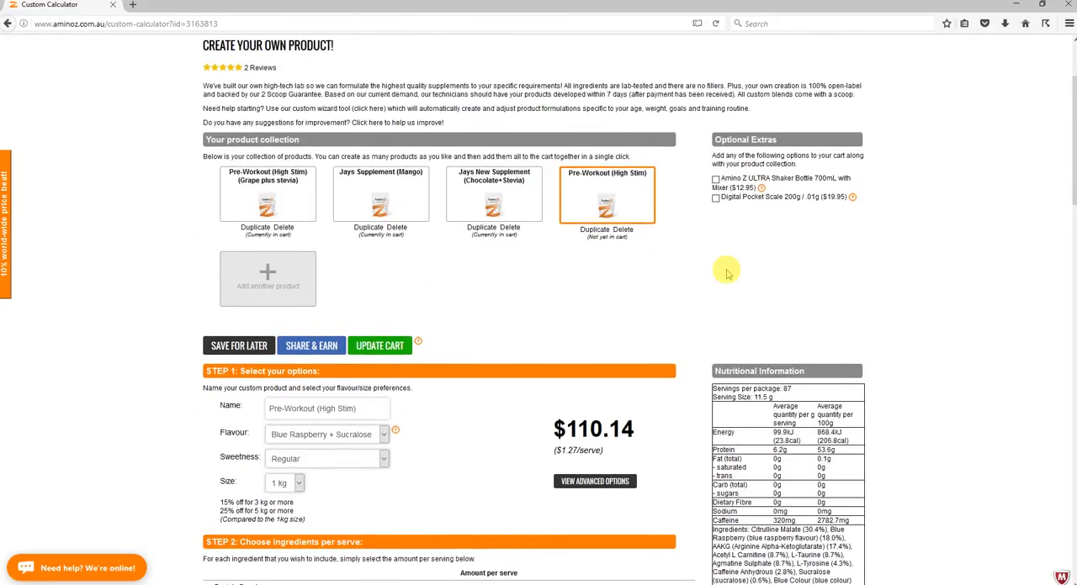
Expand the BCAA Blends templates and scroll to the My Saved Custom Products sidebar.
scroll("down", 3)
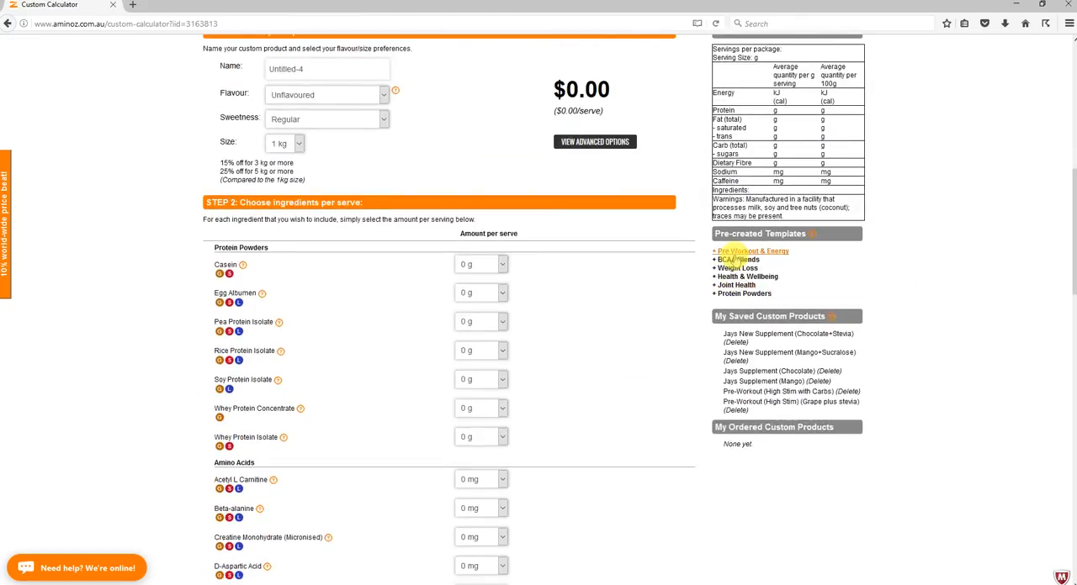
left_click(751, 250)
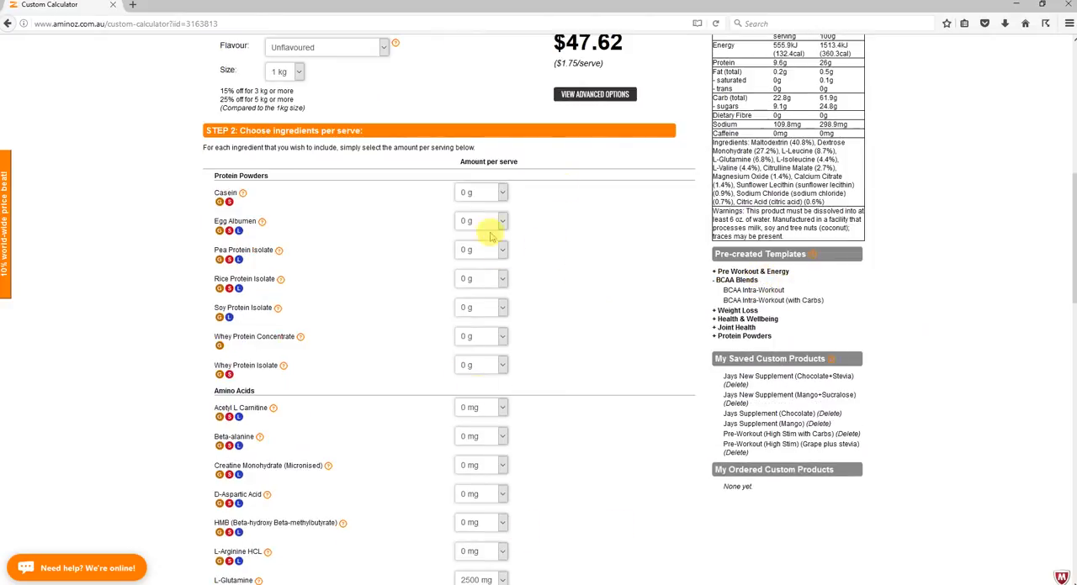
scroll("up", 3)
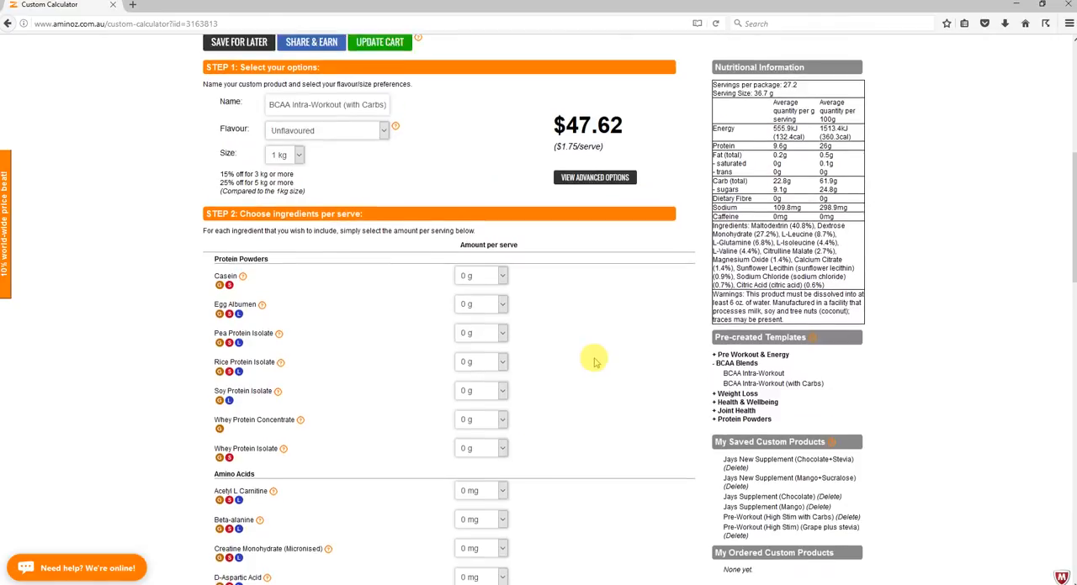
scroll("down", 3)
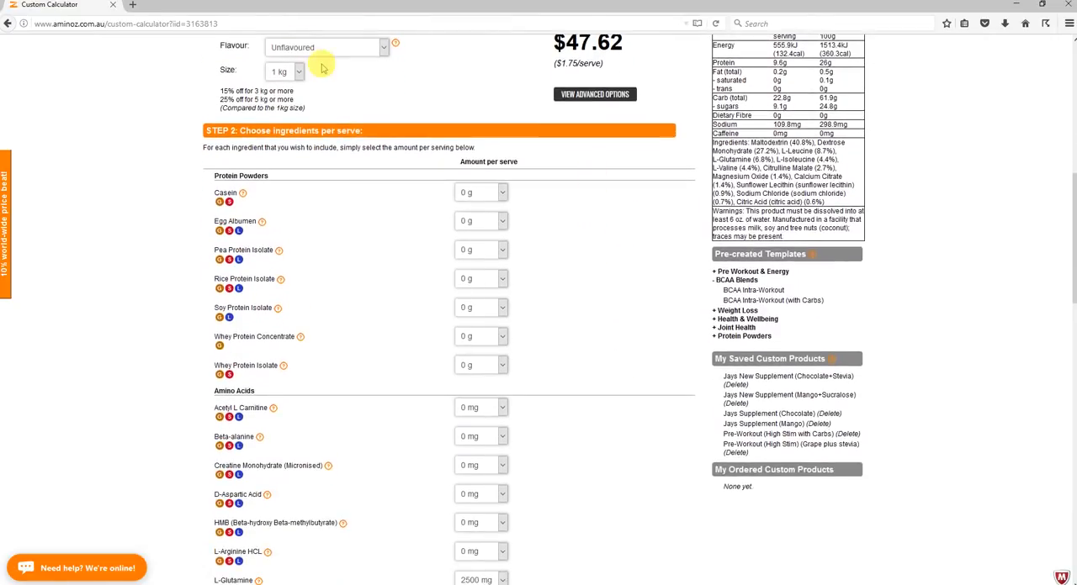
scroll("up", 3)
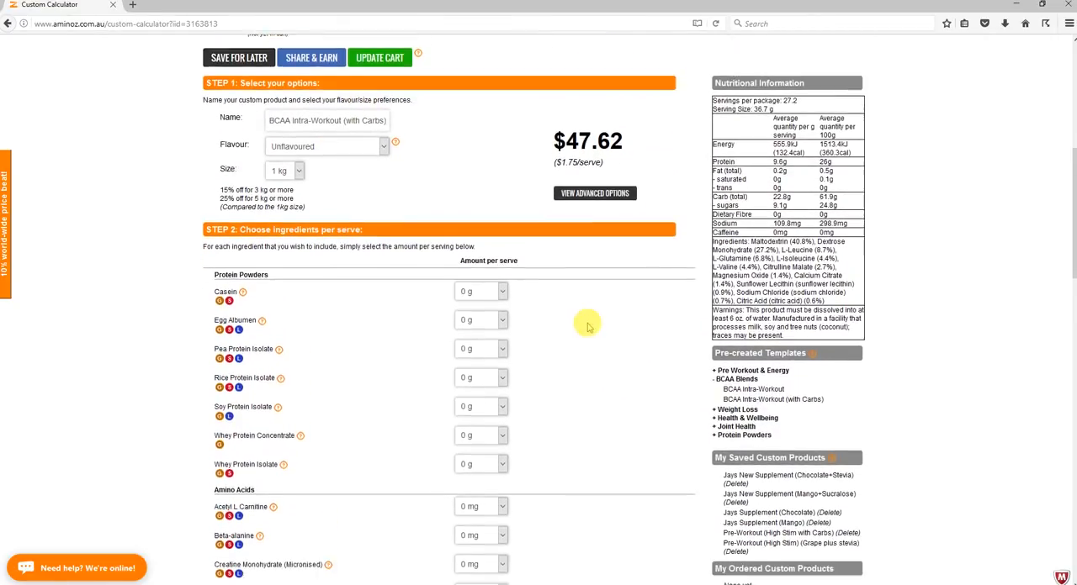
scroll("down", 3)
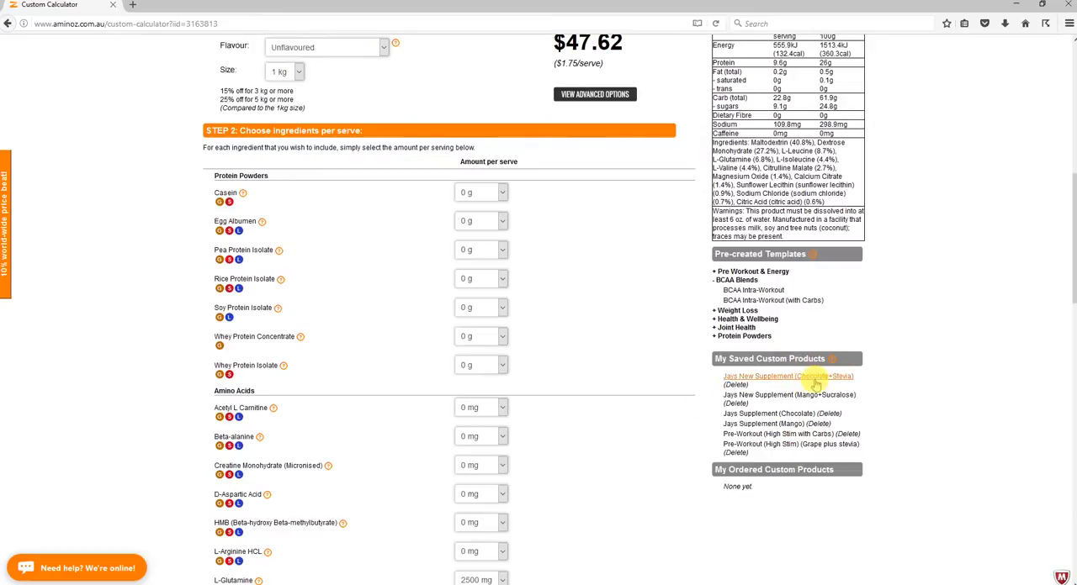
Reload 'Jays New Supplement (Chocolate+Stevia)' and review its 10 g casein, 10 g whey isolate.
left_click(788, 376)
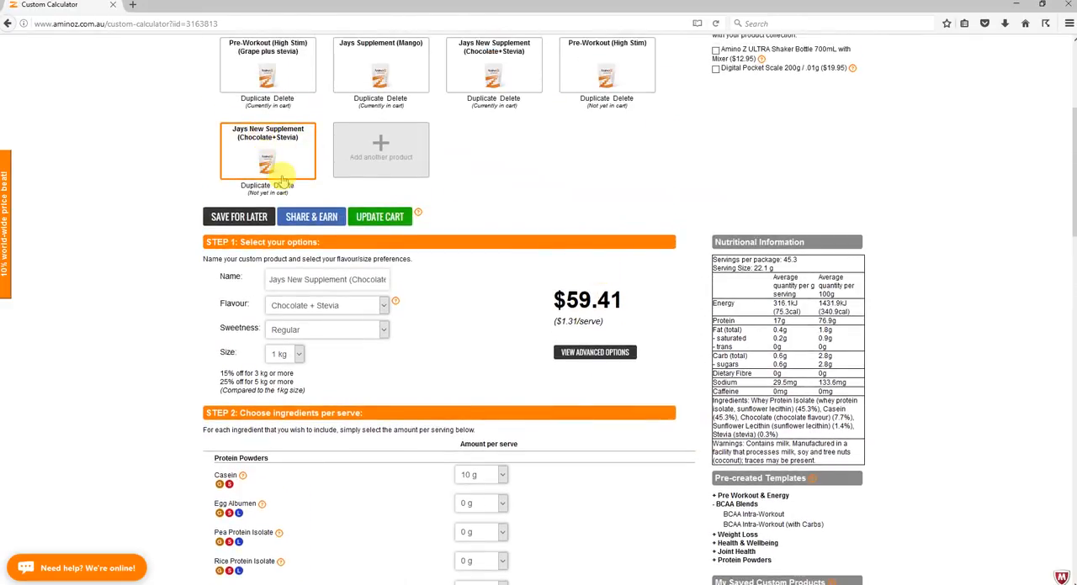
scroll("down", 3)
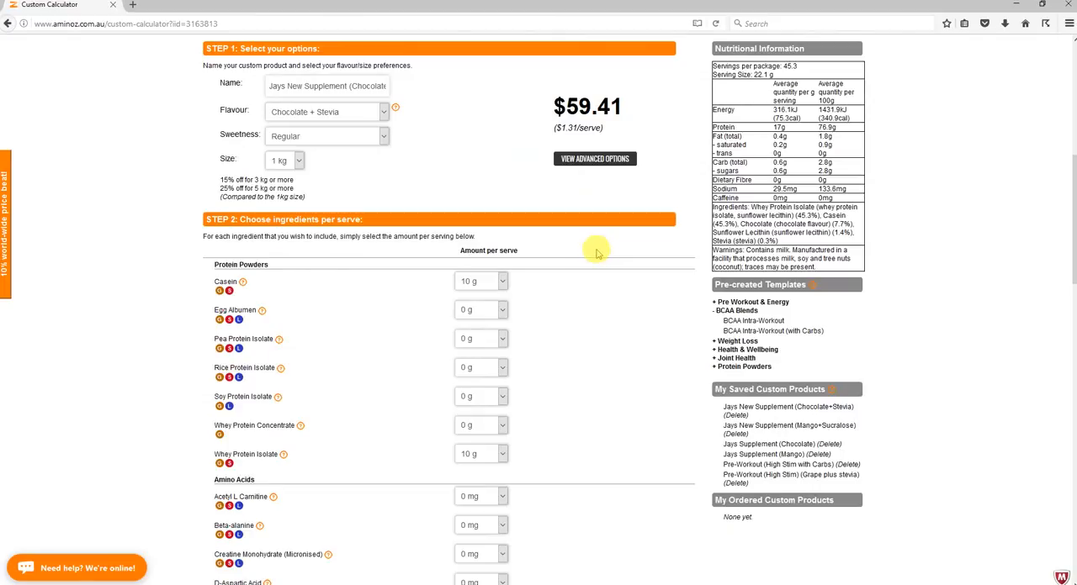
scroll("down", 3)
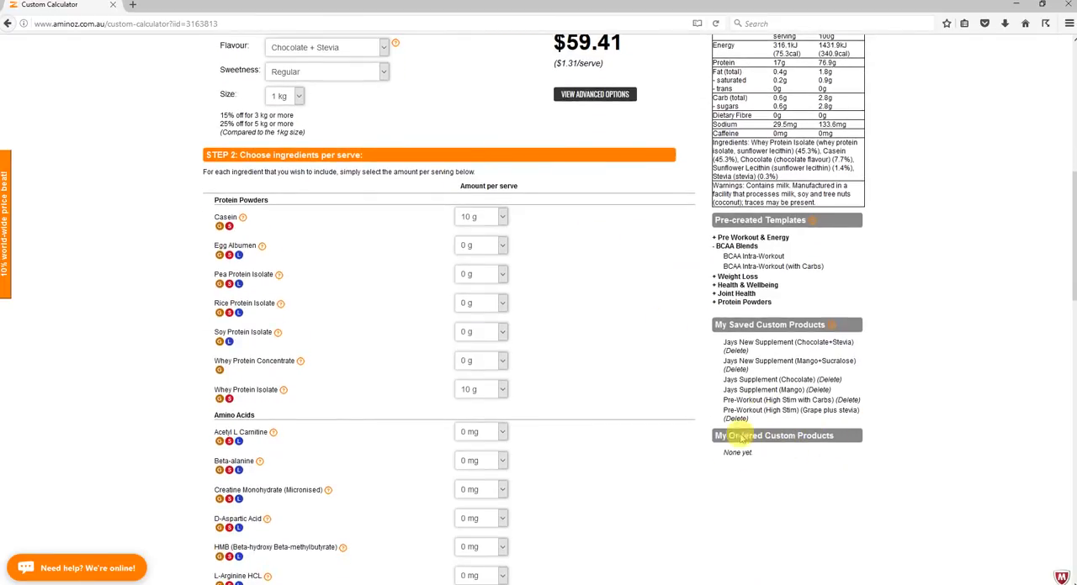
mouse_move(664, 446)
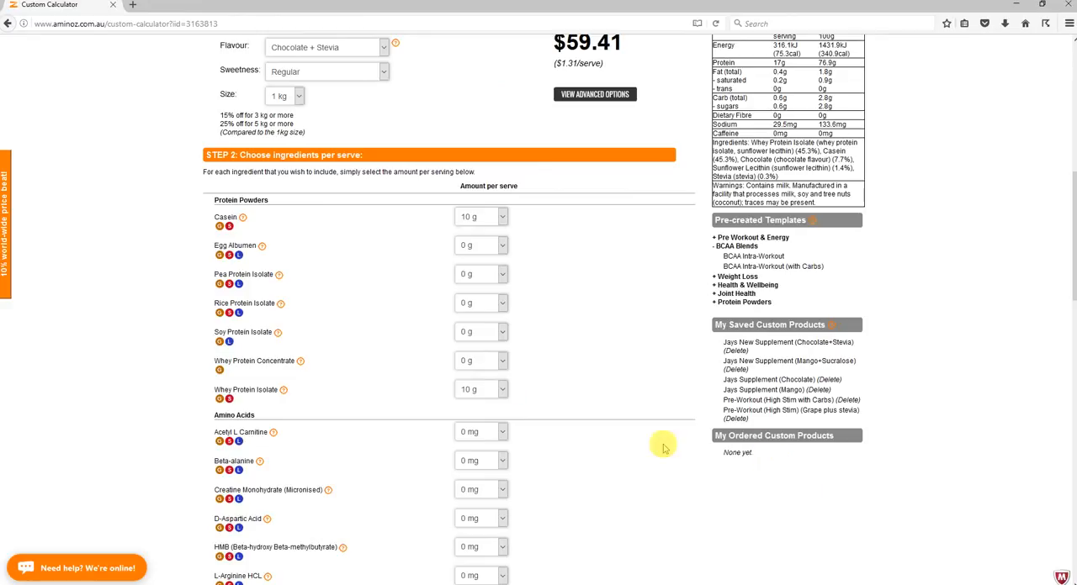
mouse_move(622, 332)
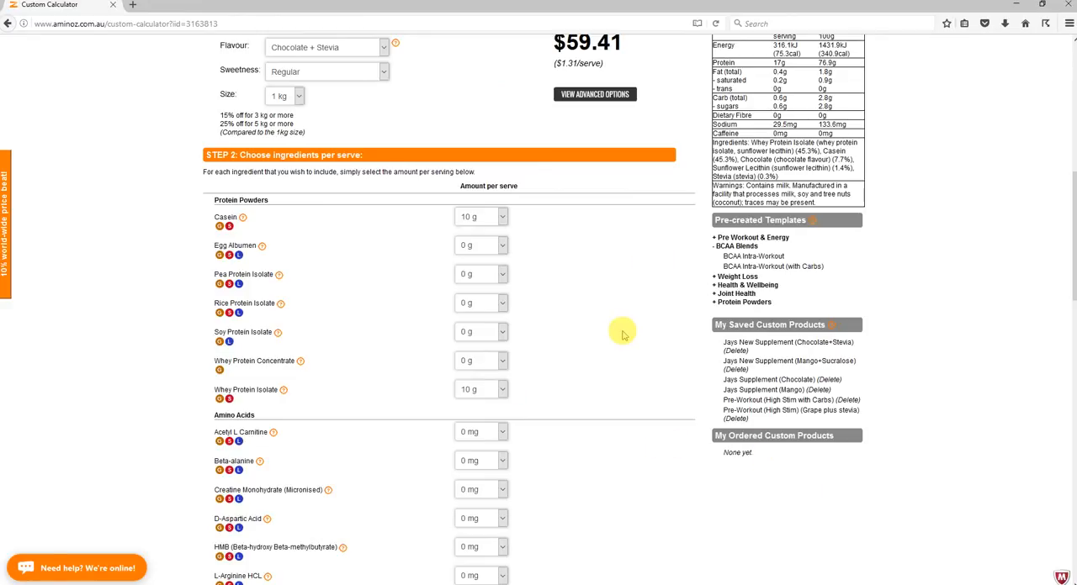
mouse_move(673, 290)
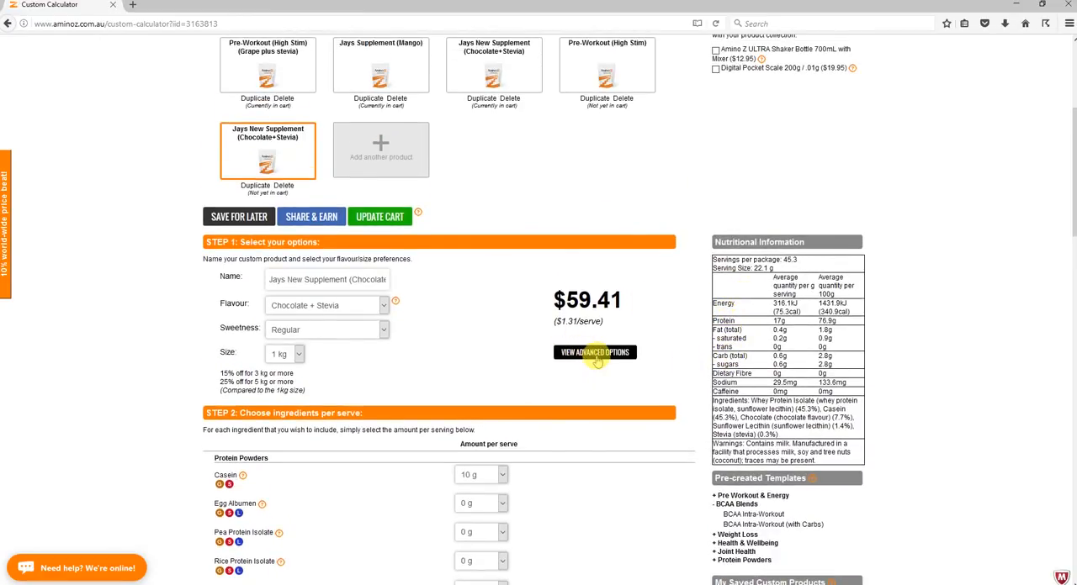
Reveal the advanced options for the Chocolate+Stevia blend.
left_click(593, 352)
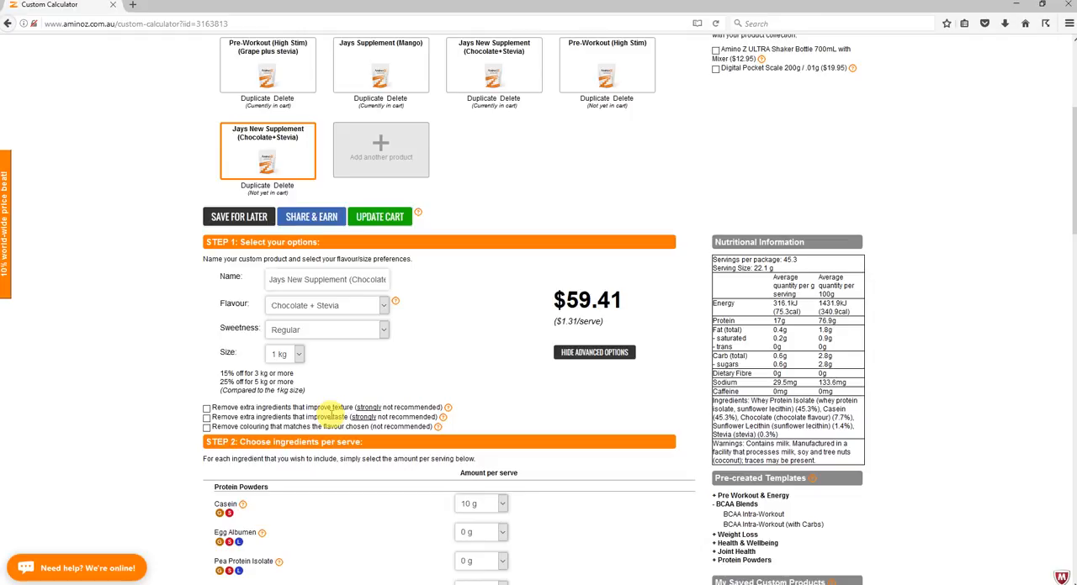
mouse_move(335, 382)
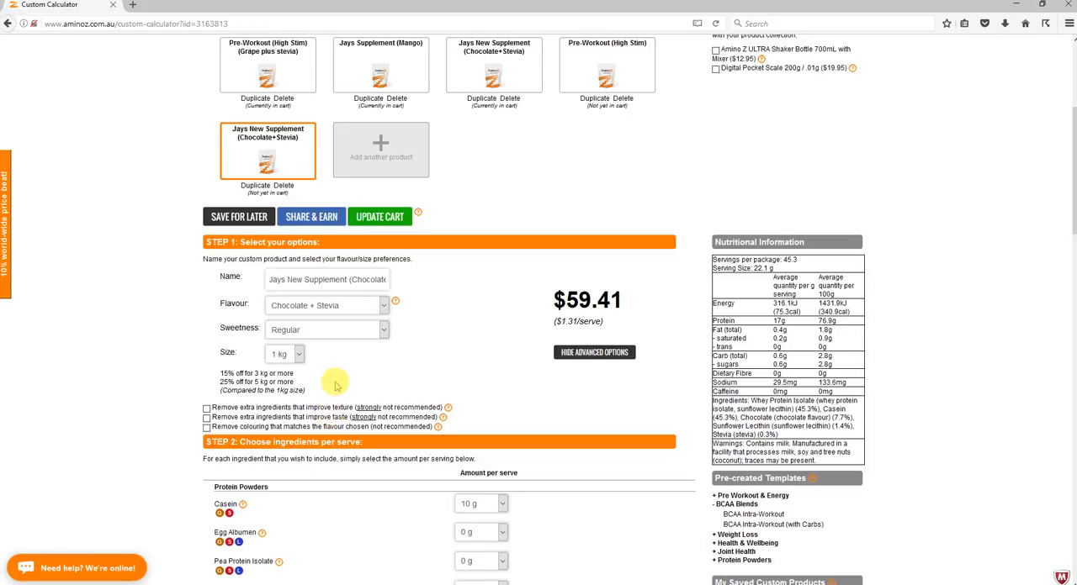
mouse_move(498, 385)
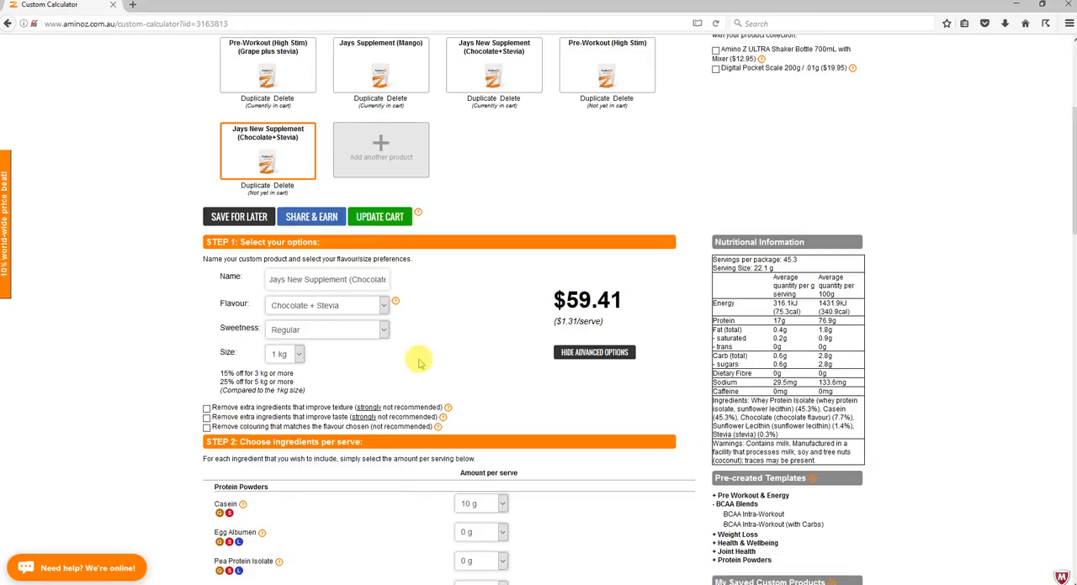
Change the flavour to Banana + Stevia ($59.65), keeping the matching yellow colouring.
left_click(326, 305)
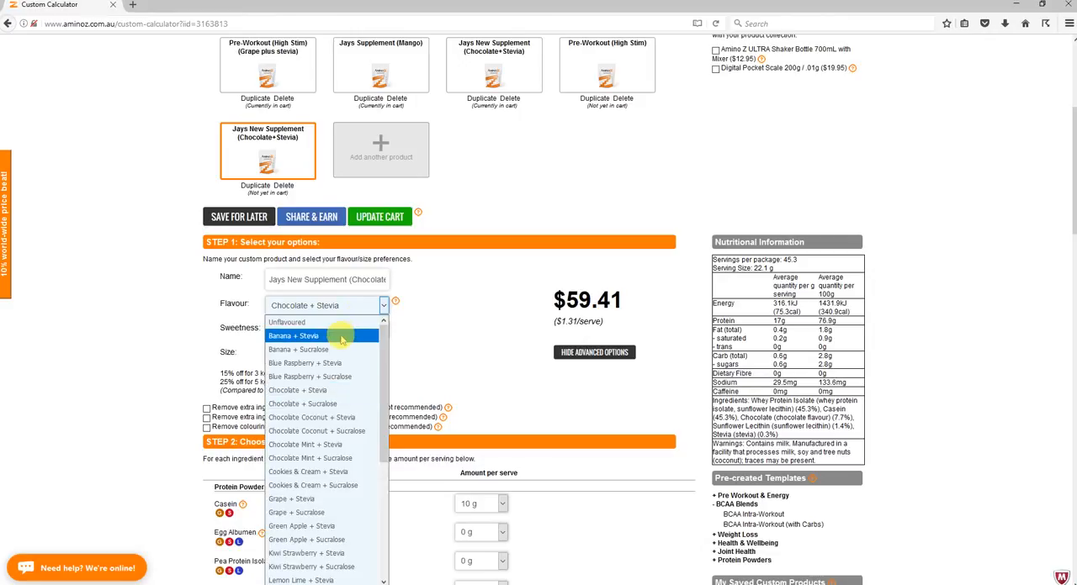
left_click(293, 336)
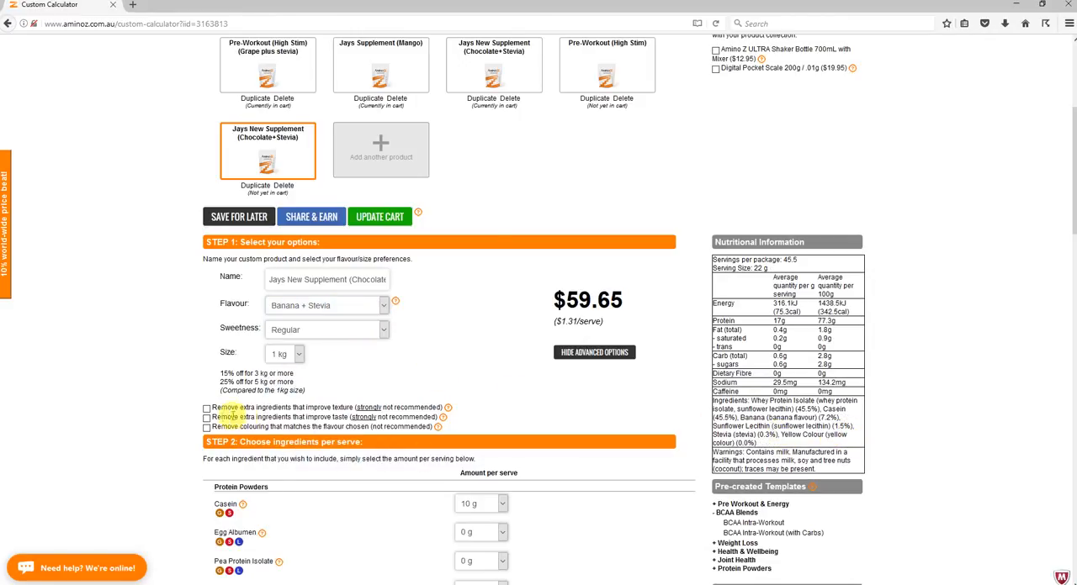
left_click(207, 427)
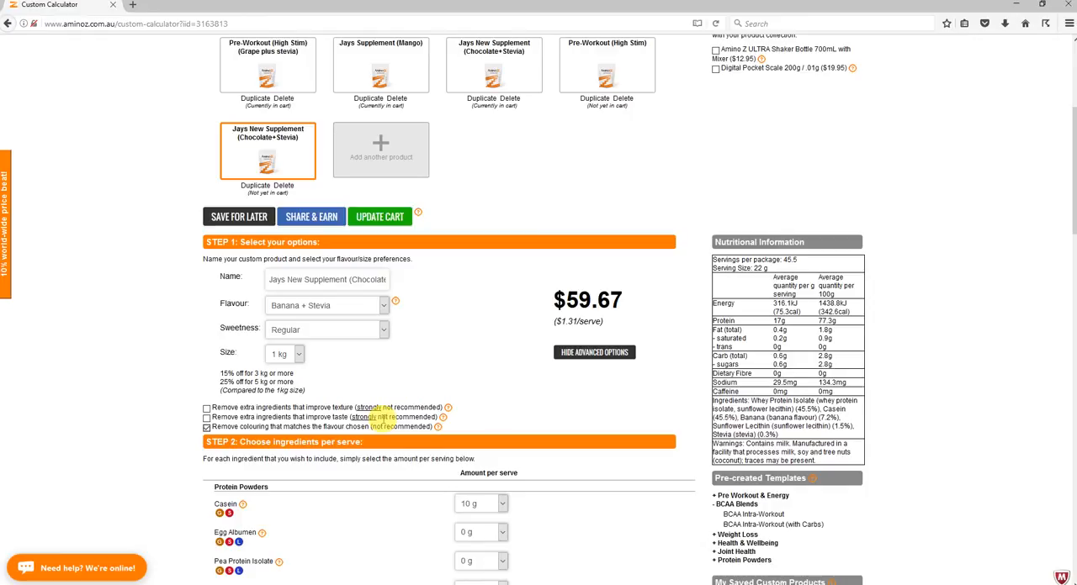
left_click(206, 426)
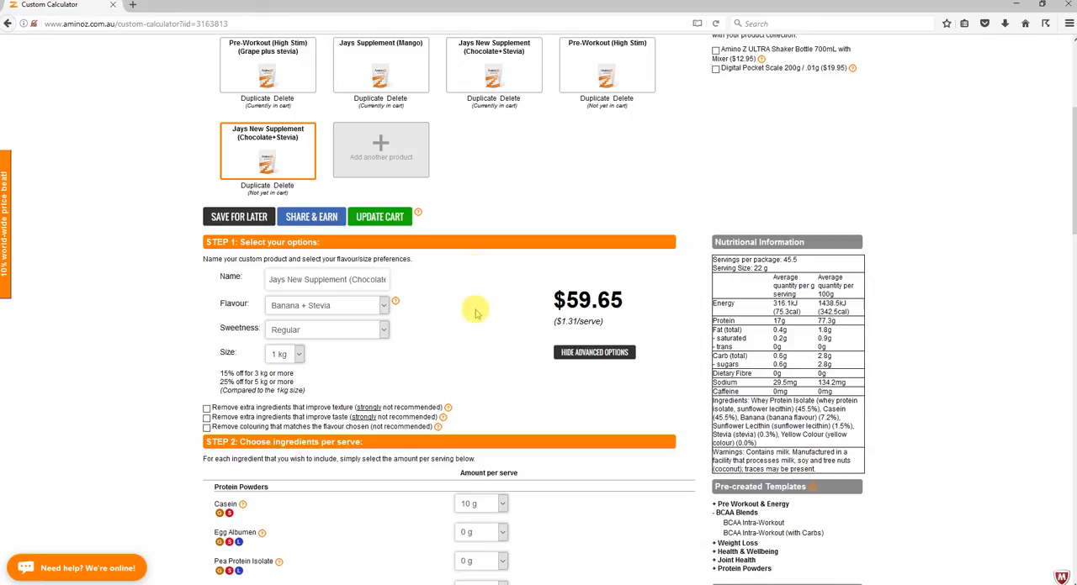
scroll("down", 3)
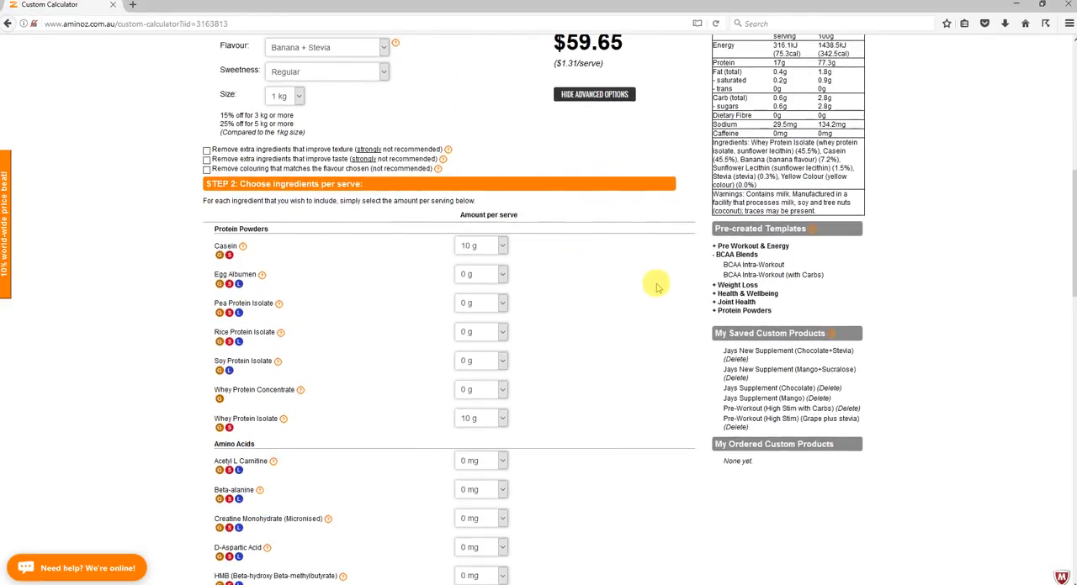
mouse_move(230, 260)
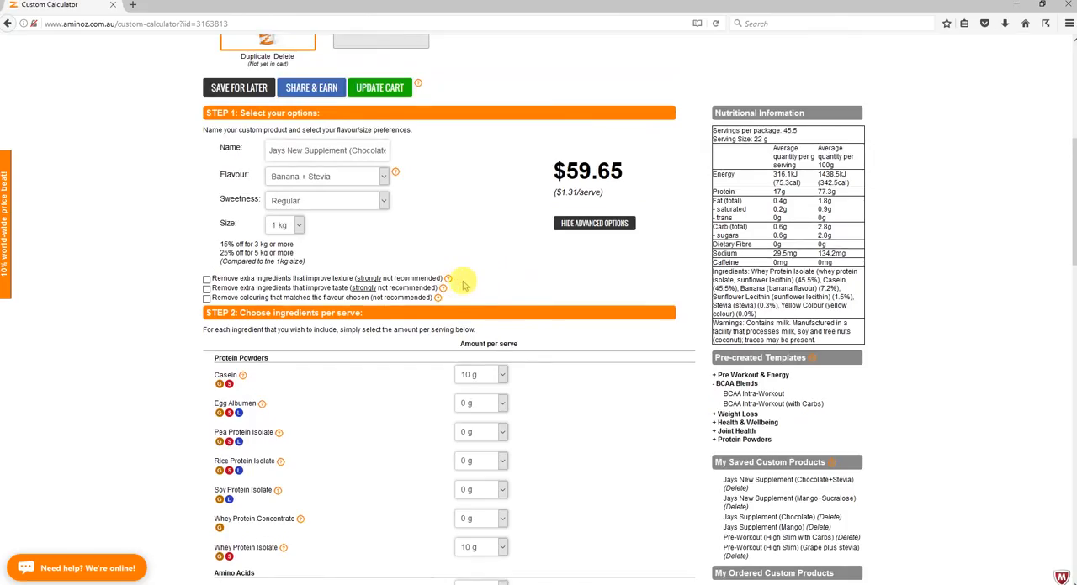
mouse_move(407, 179)
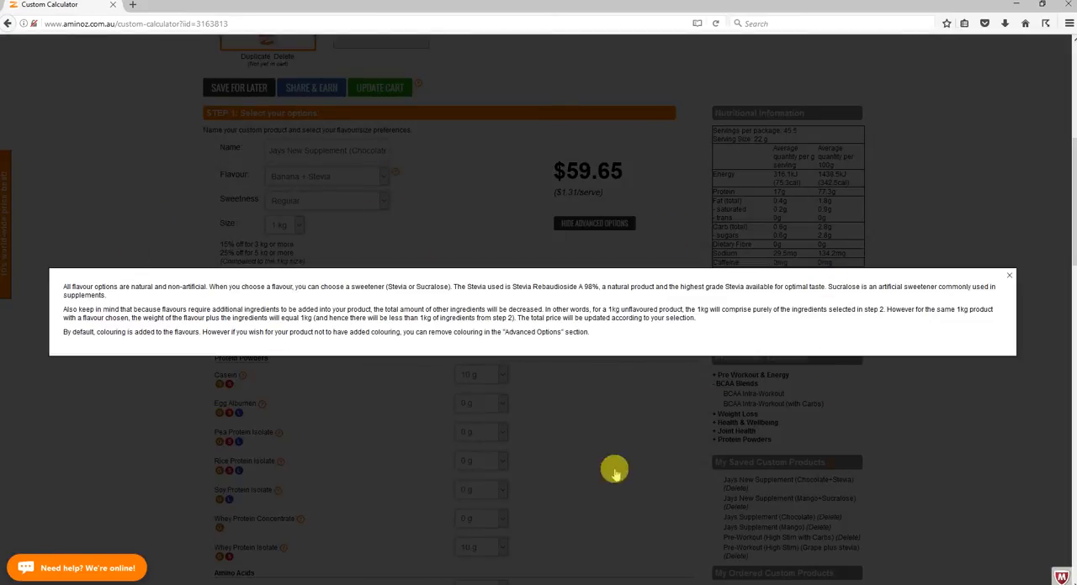
mouse_move(562, 402)
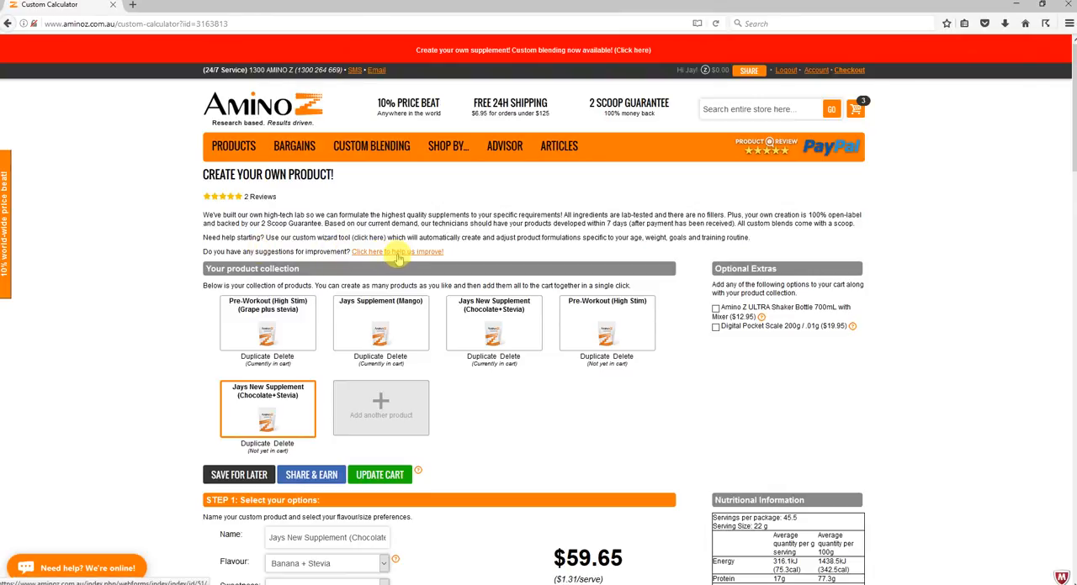
mouse_move(559, 237)
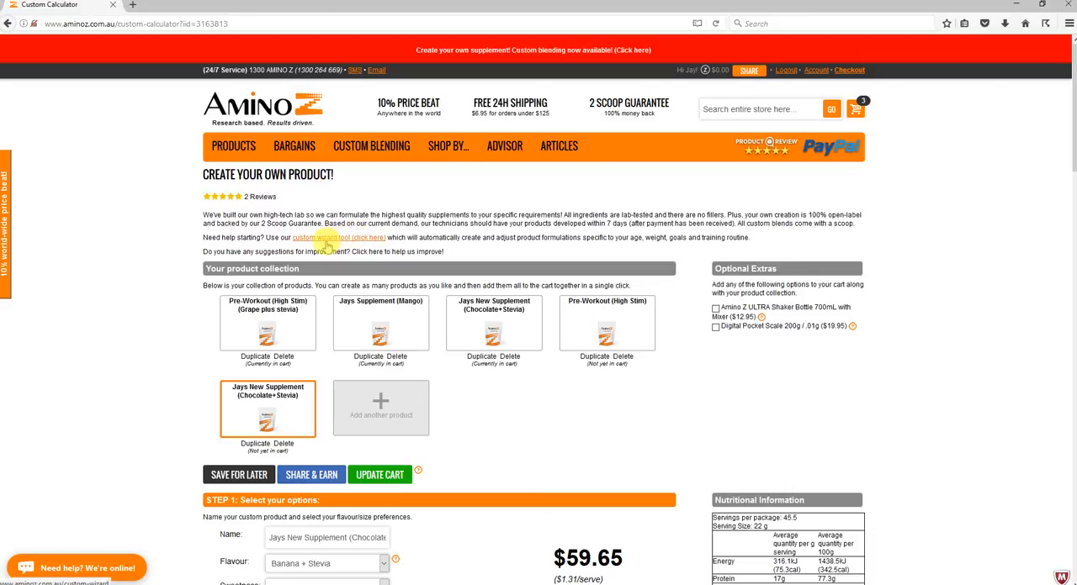
Follow the 'custom wizard tool (click here)' link to the Custom Wizard page.
left_click(327, 237)
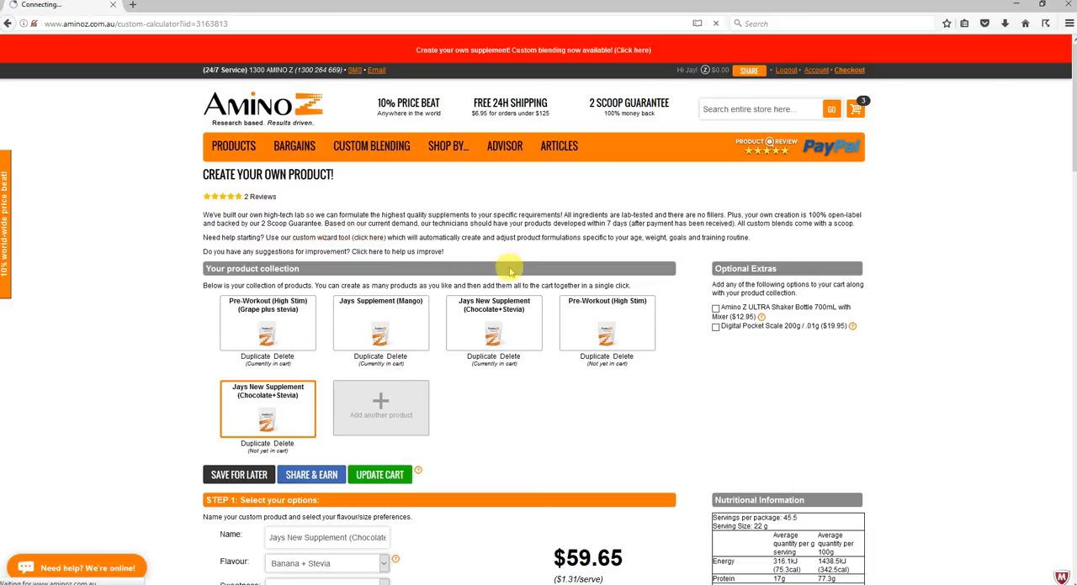
left_click(368, 237)
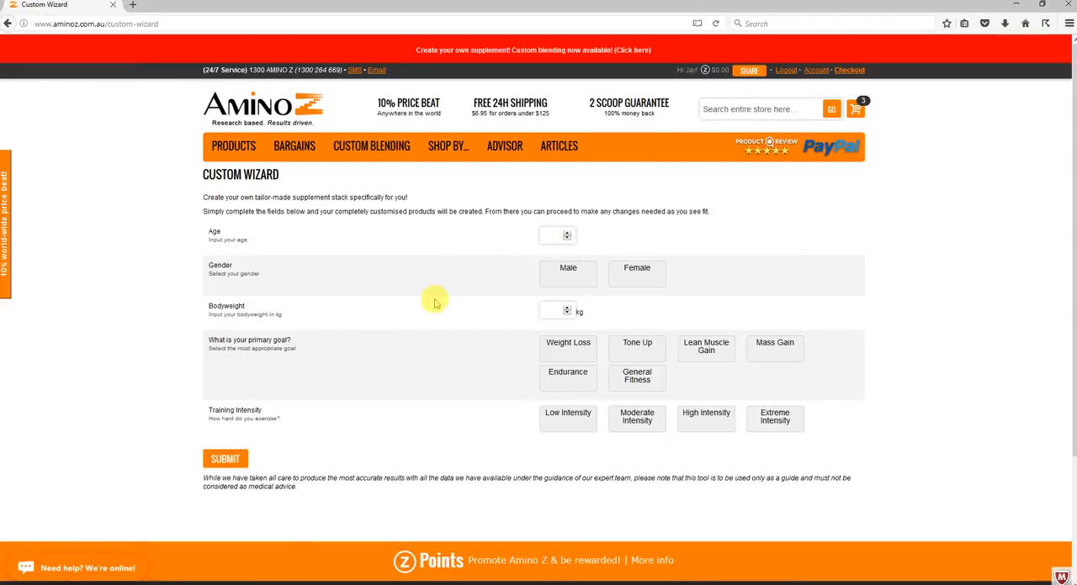
mouse_move(371, 405)
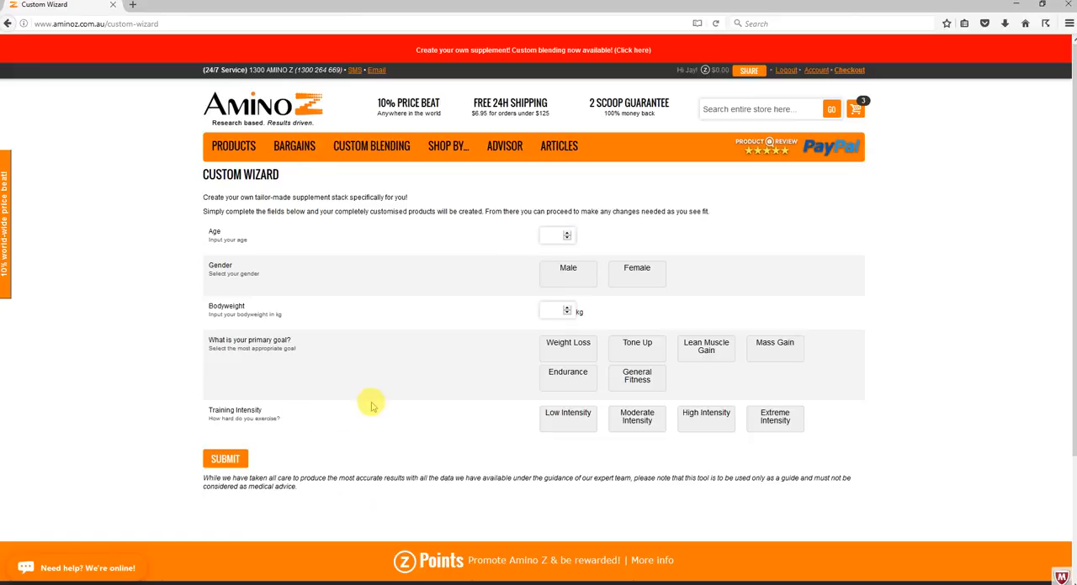
mouse_move(363, 414)
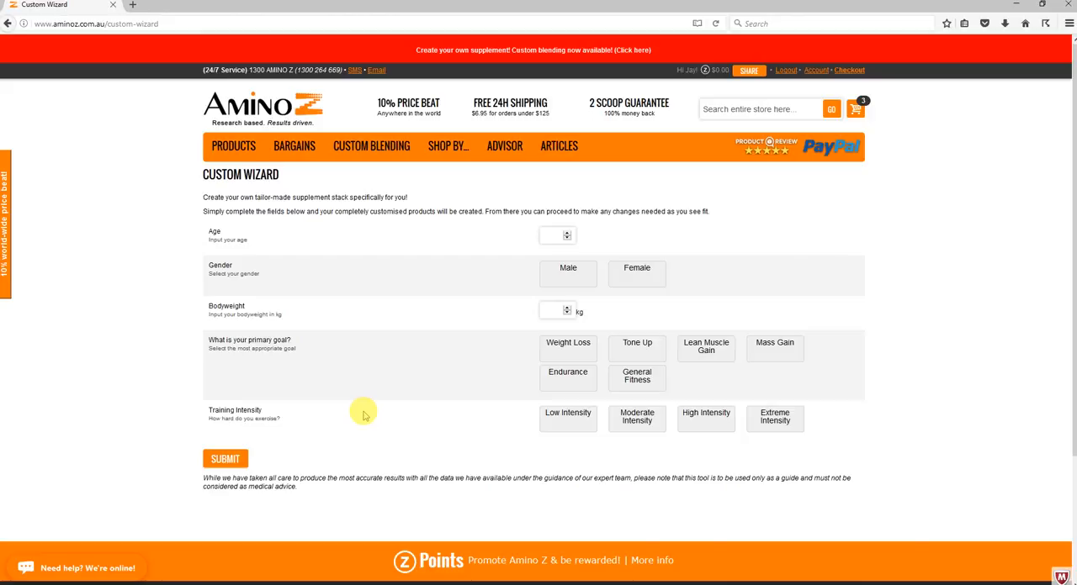
mouse_move(494, 342)
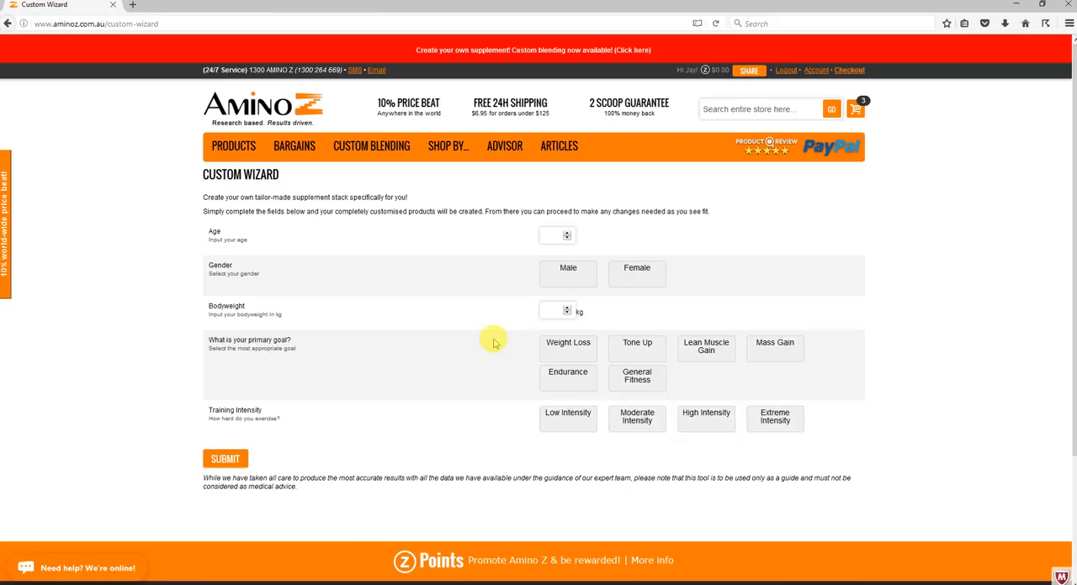